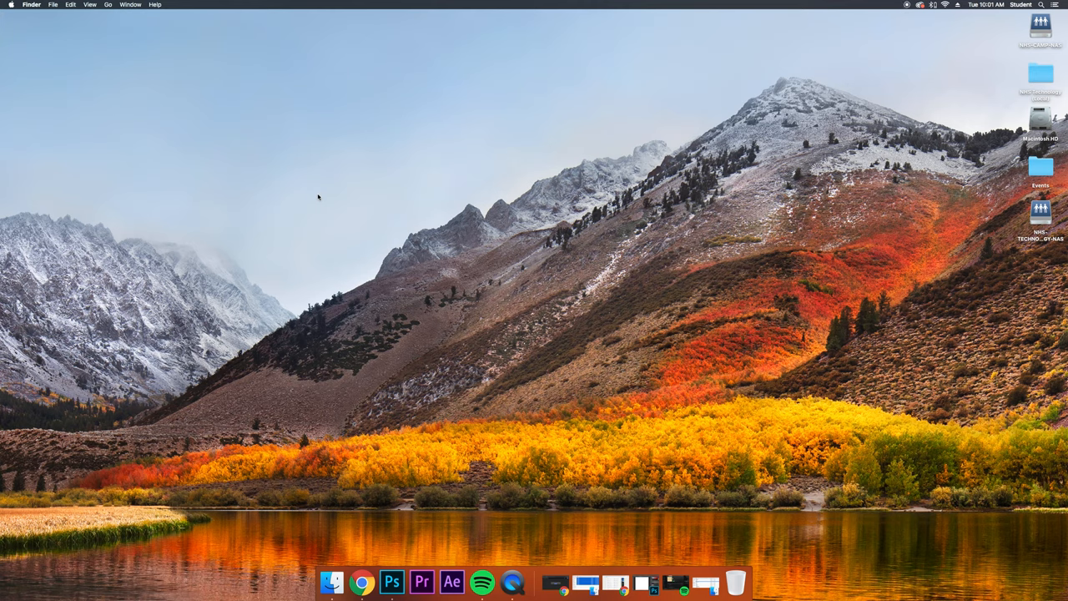
{"action": "mouse_move", "coordinate": [322, 230]}
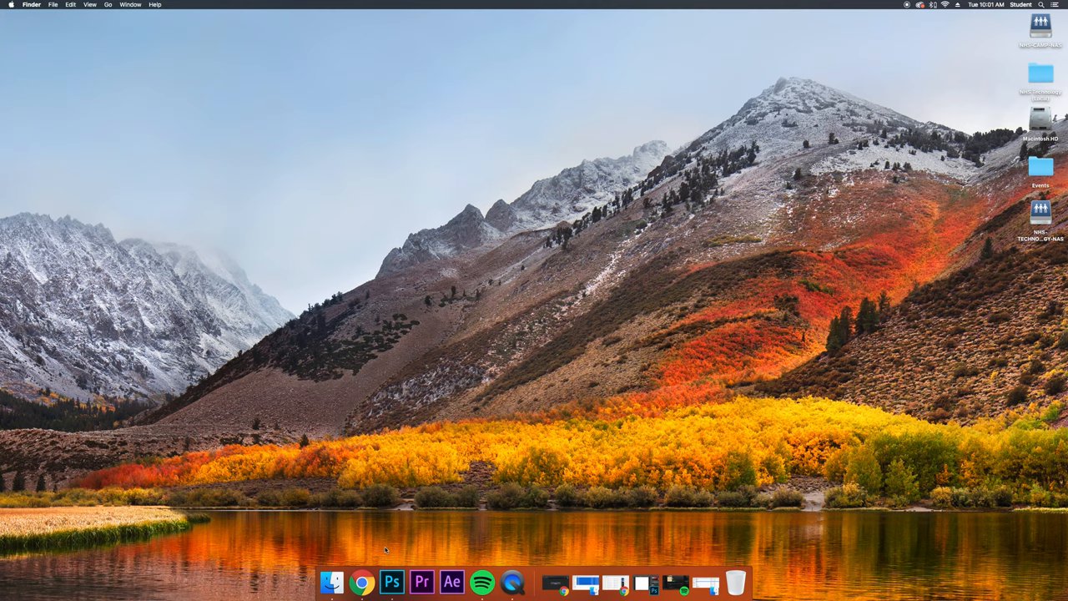
Launch Photoshop CC 2019 from the Dock and bring its window to the front.
{"action": "left_click", "coordinate": [392, 582]}
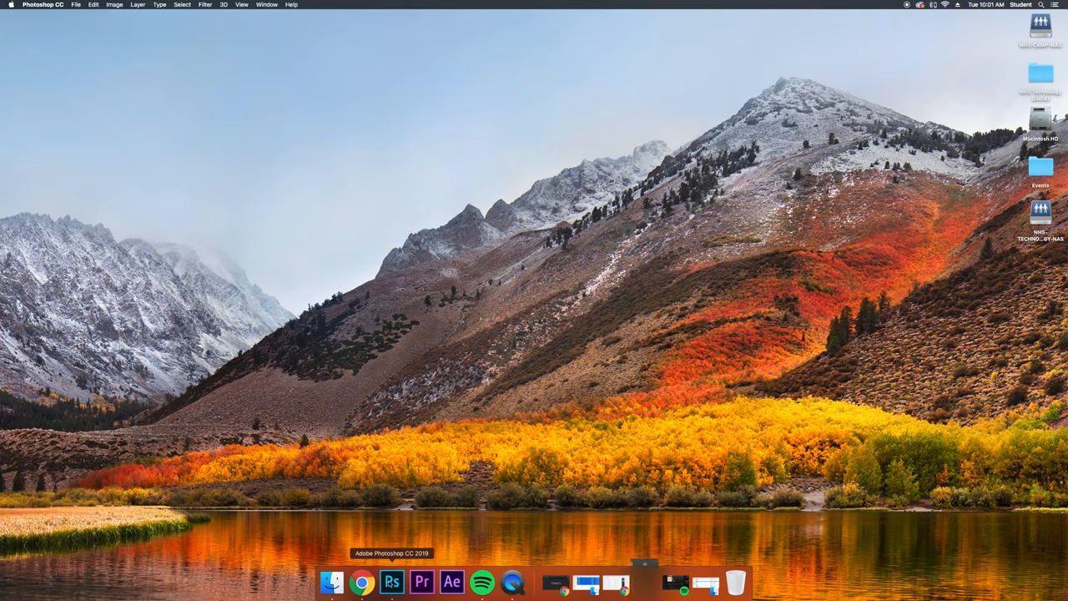
{"action": "left_click", "coordinate": [391, 582]}
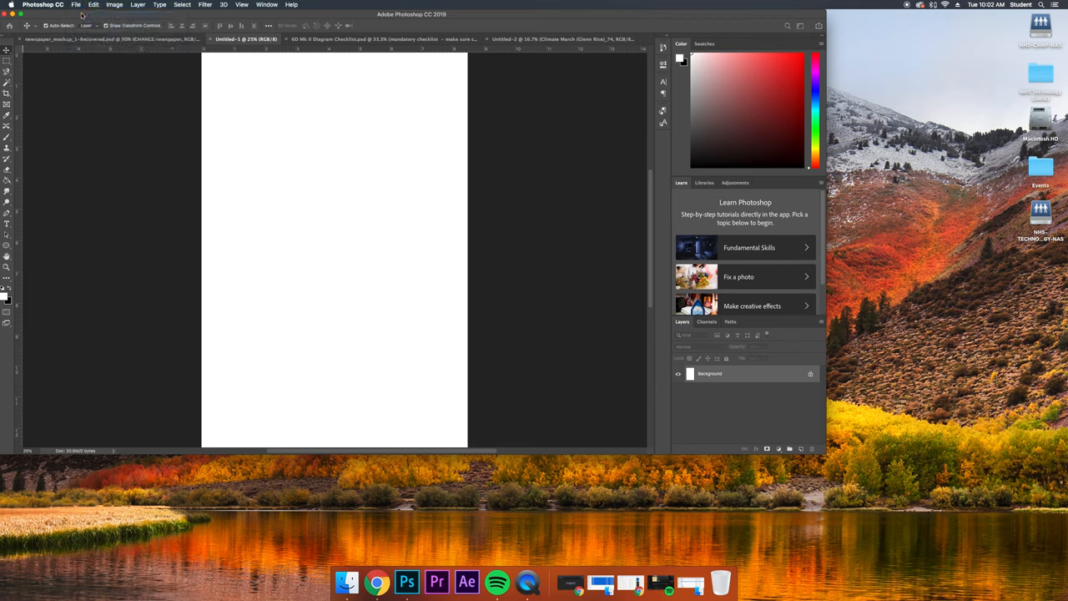
Create a landscape Letter document, 11 × 8.5 in at 300 ppi, in CMYK Color.
{"action": "left_click", "coordinate": [76, 5]}
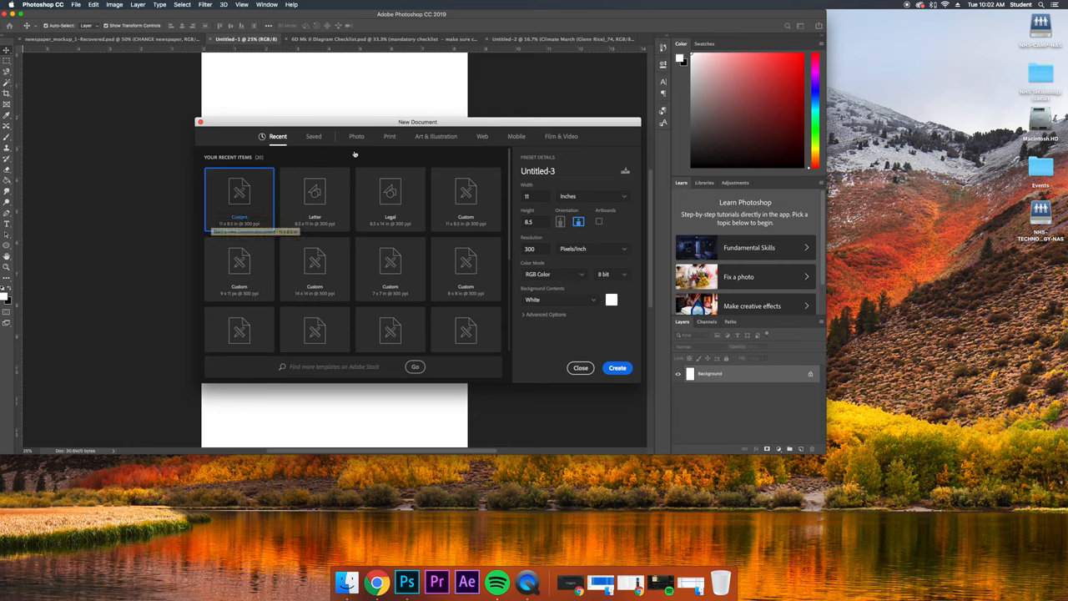
{"action": "left_click", "coordinate": [388, 136]}
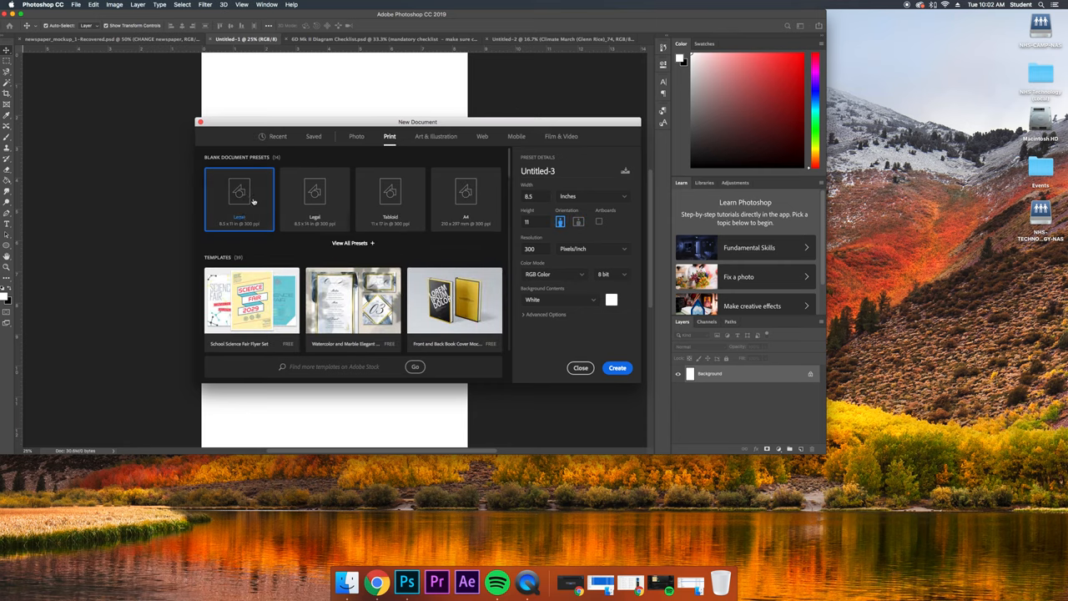
{"action": "mouse_move", "coordinate": [238, 203]}
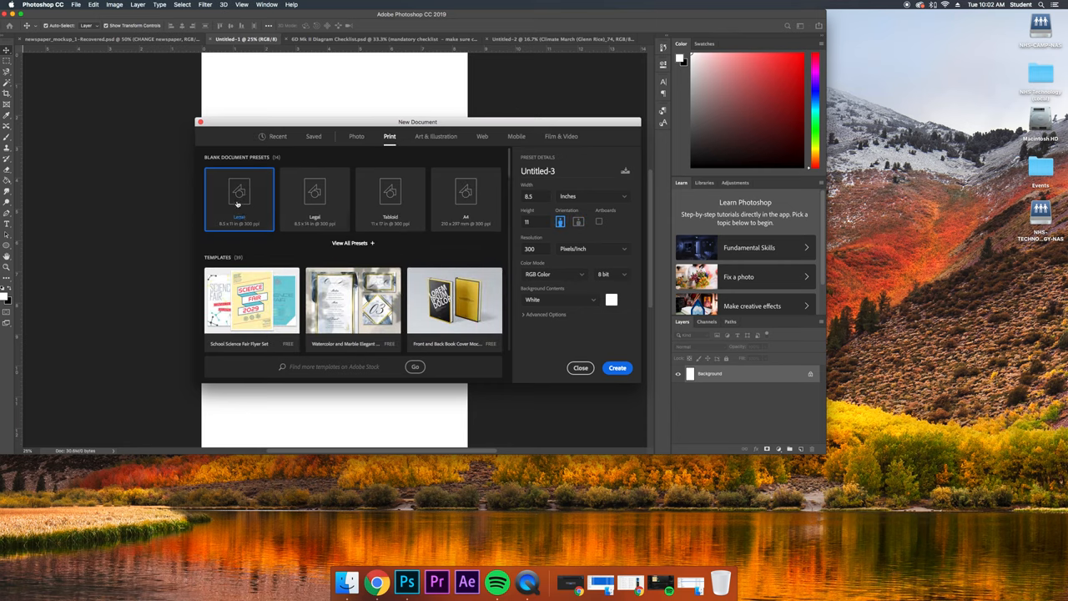
{"action": "left_click", "coordinate": [578, 221]}
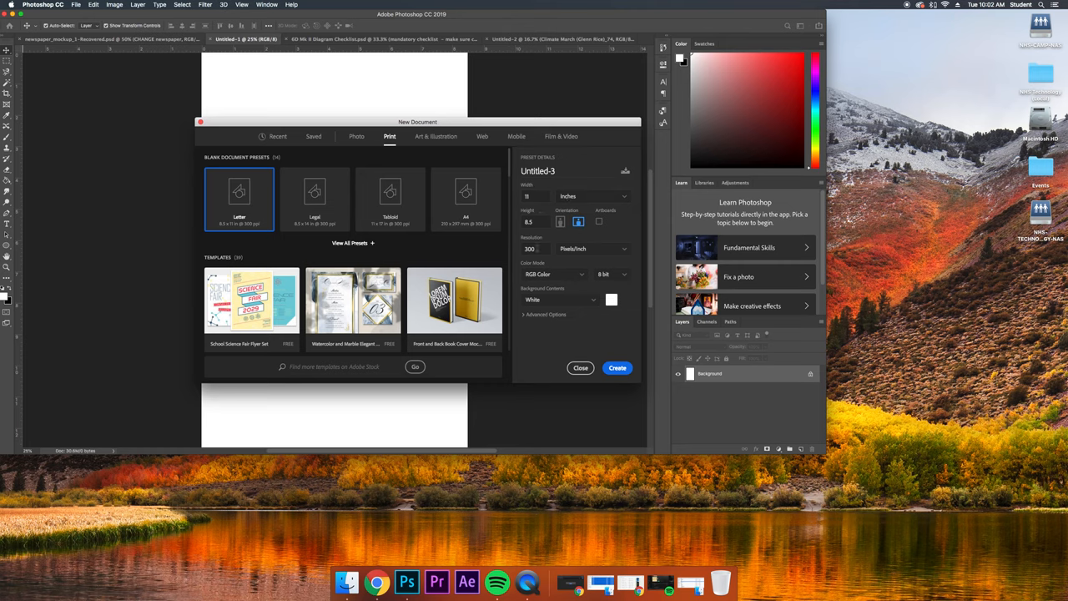
{"action": "mouse_move", "coordinate": [582, 276]}
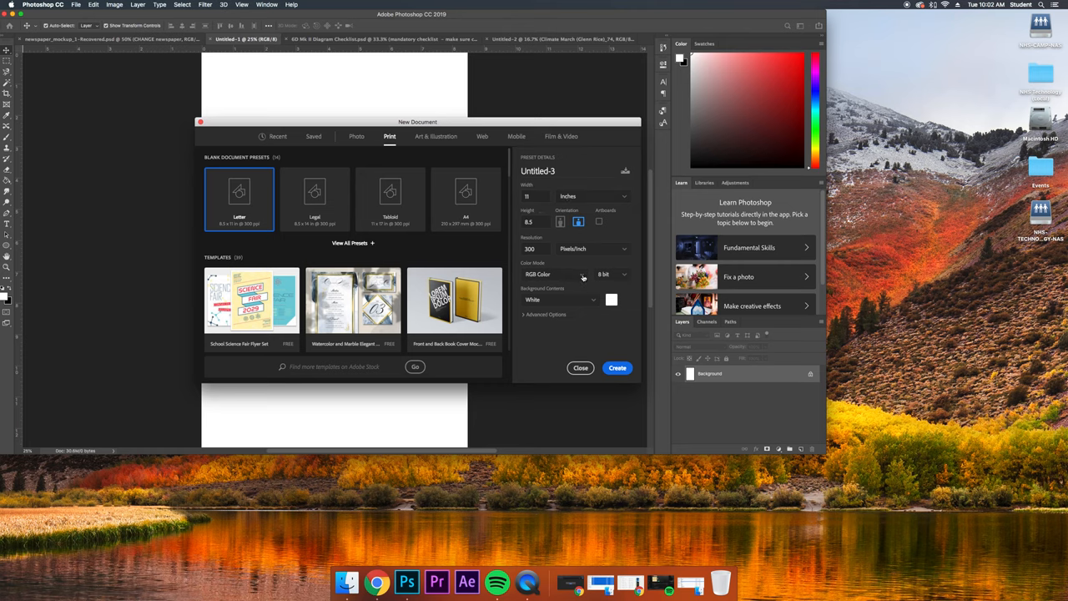
{"action": "left_click", "coordinate": [555, 274]}
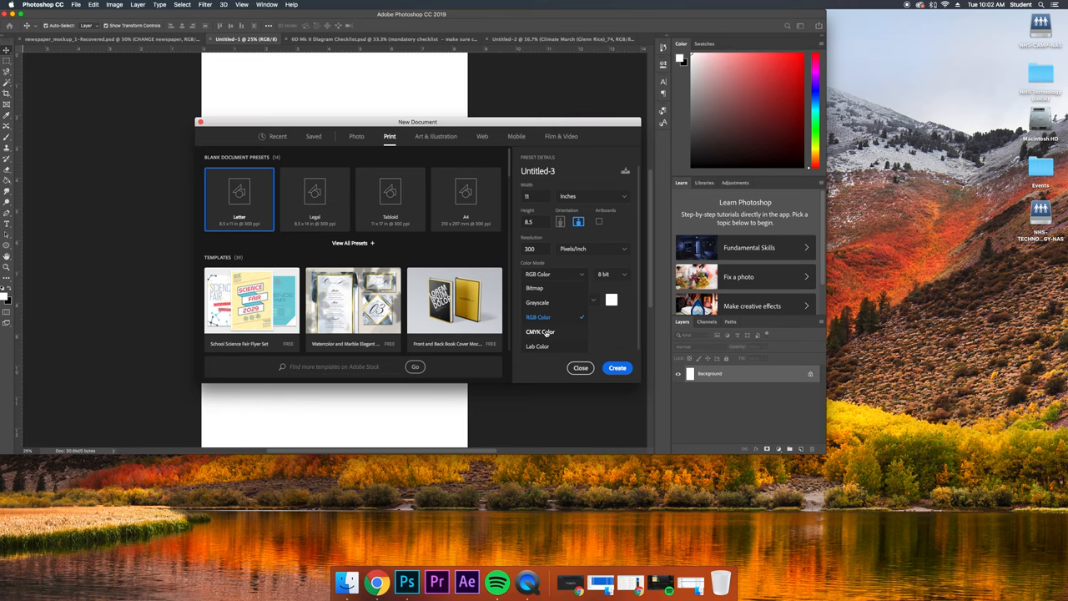
{"action": "left_click", "coordinate": [541, 332]}
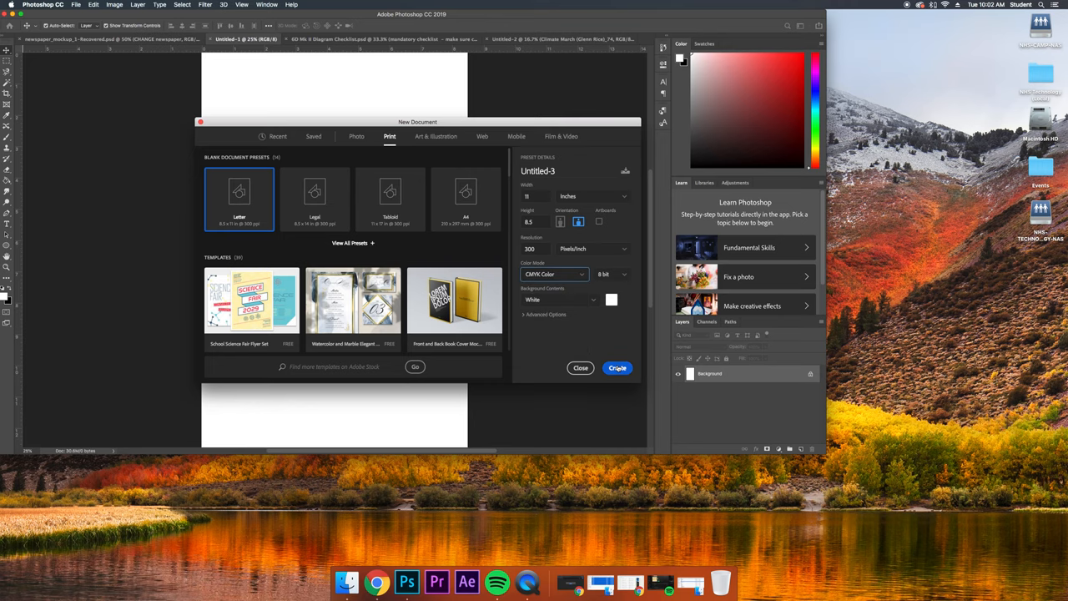
{"action": "left_click", "coordinate": [617, 368]}
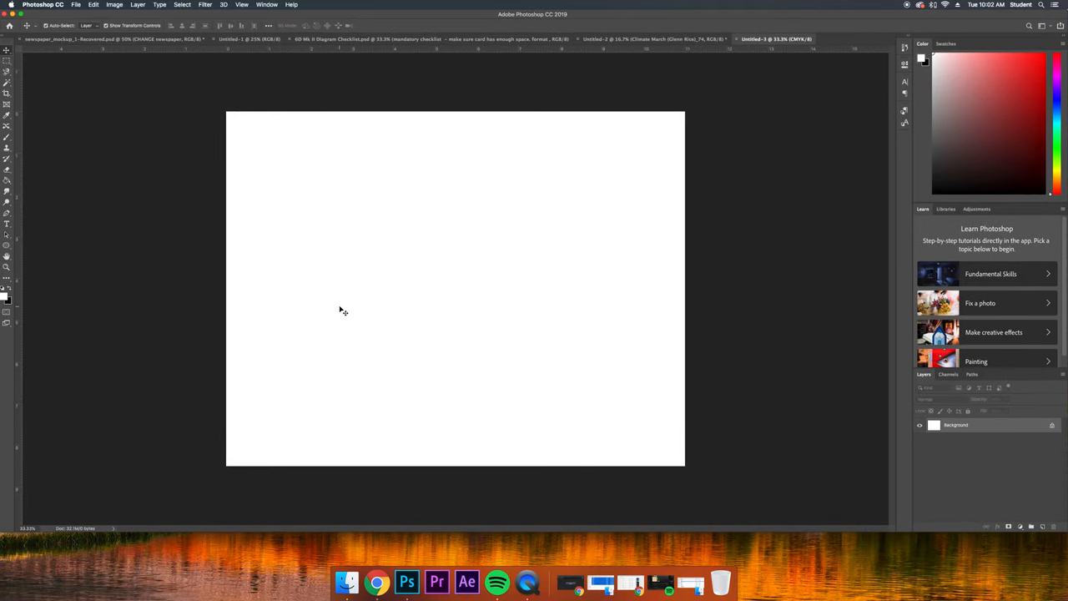
Place photo _41 from Events > 2019-09-20 Climate March > RAW as an embedded layer.
{"action": "left_click", "coordinate": [76, 5]}
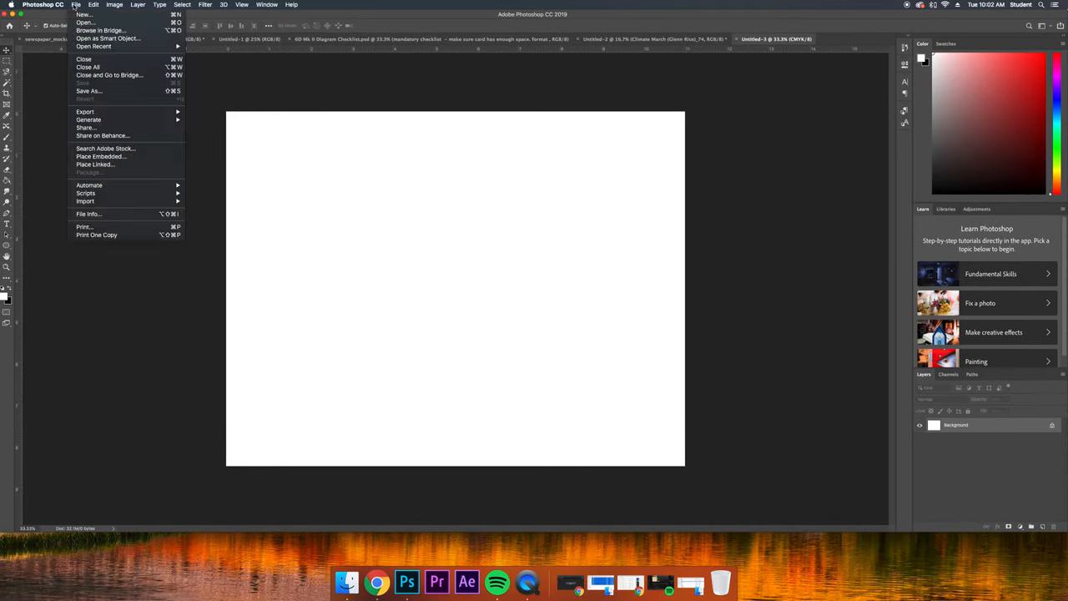
{"action": "mouse_move", "coordinate": [100, 156]}
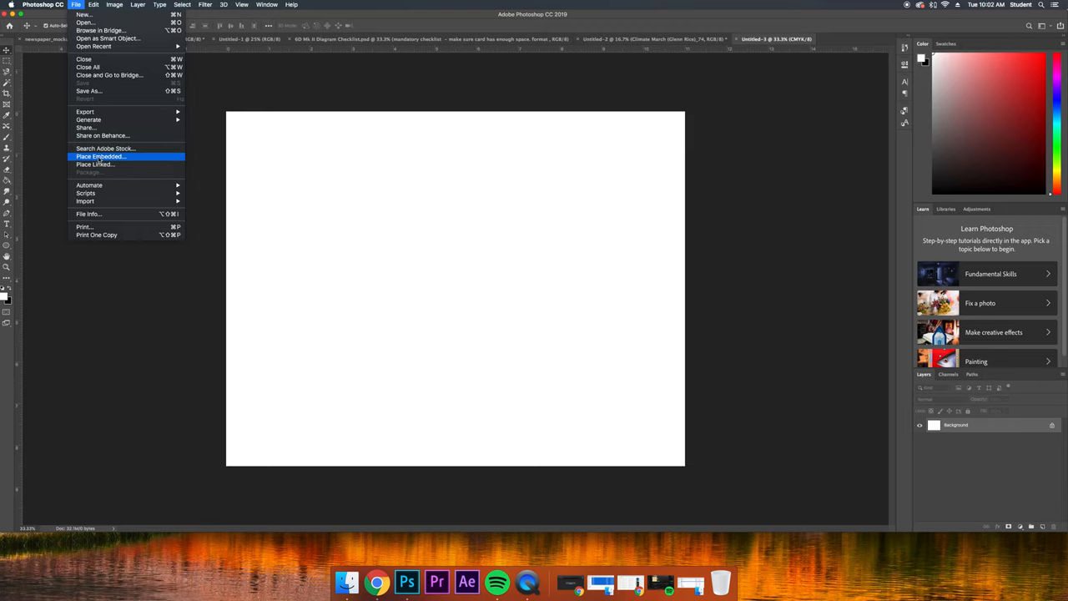
{"action": "left_click", "coordinate": [100, 156]}
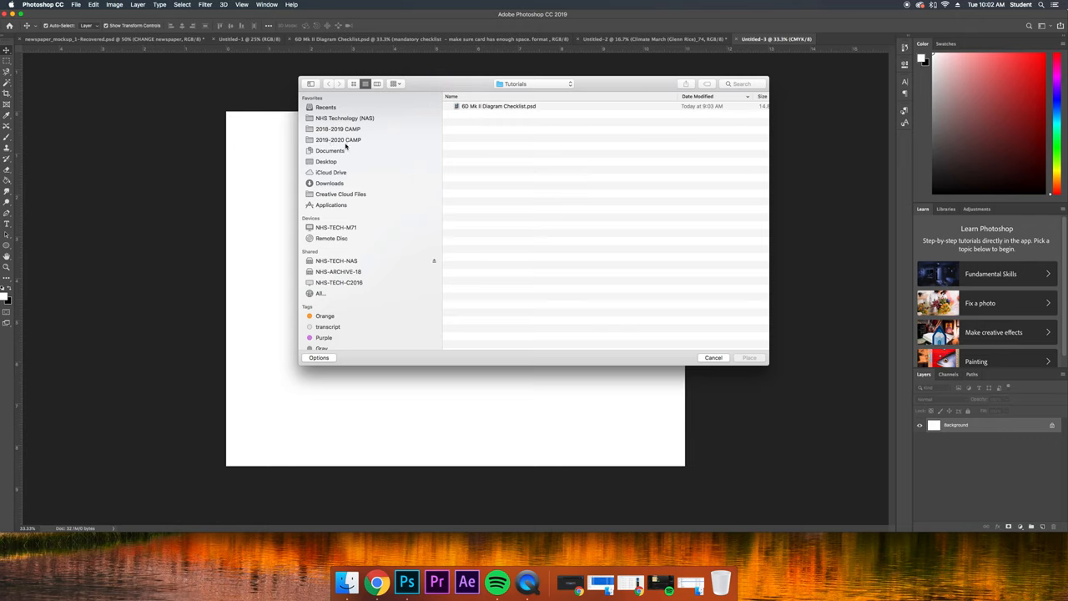
{"action": "left_click", "coordinate": [339, 140]}
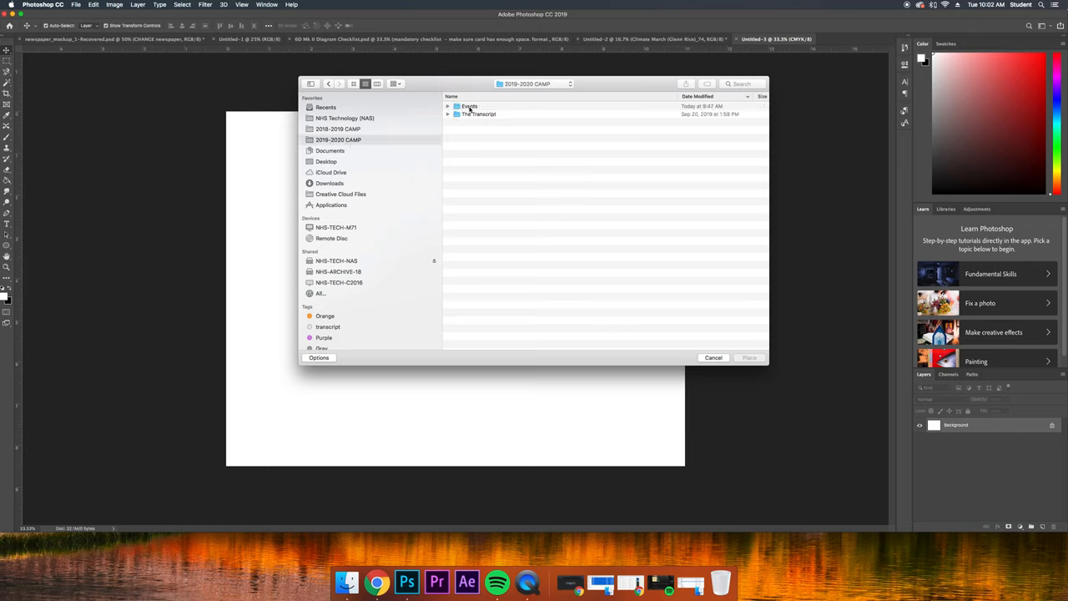
{"action": "double_click", "coordinate": [468, 106]}
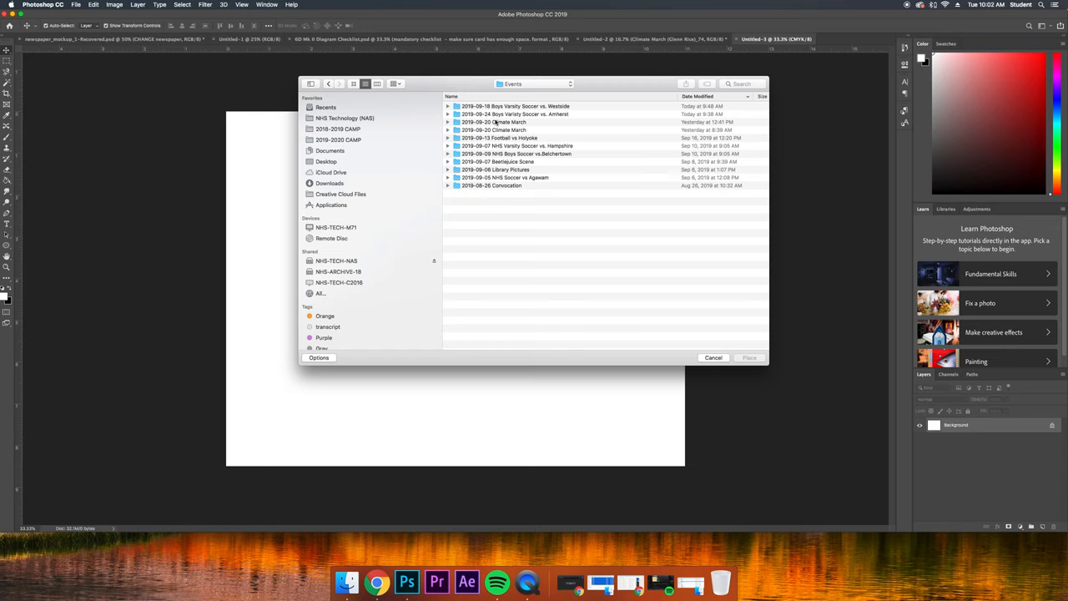
{"action": "double_click", "coordinate": [493, 129]}
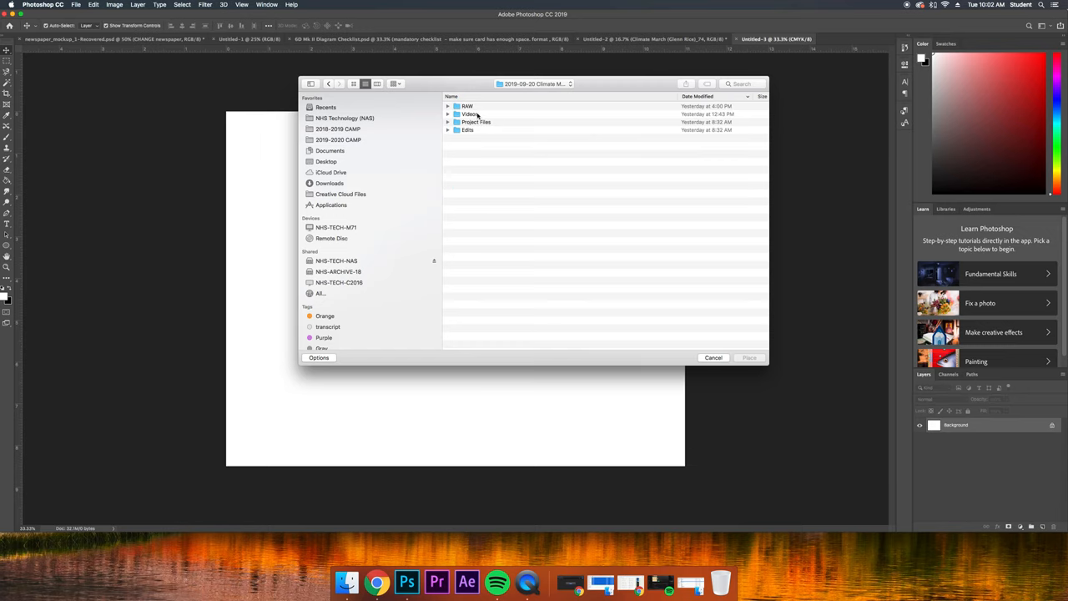
{"action": "double_click", "coordinate": [467, 106]}
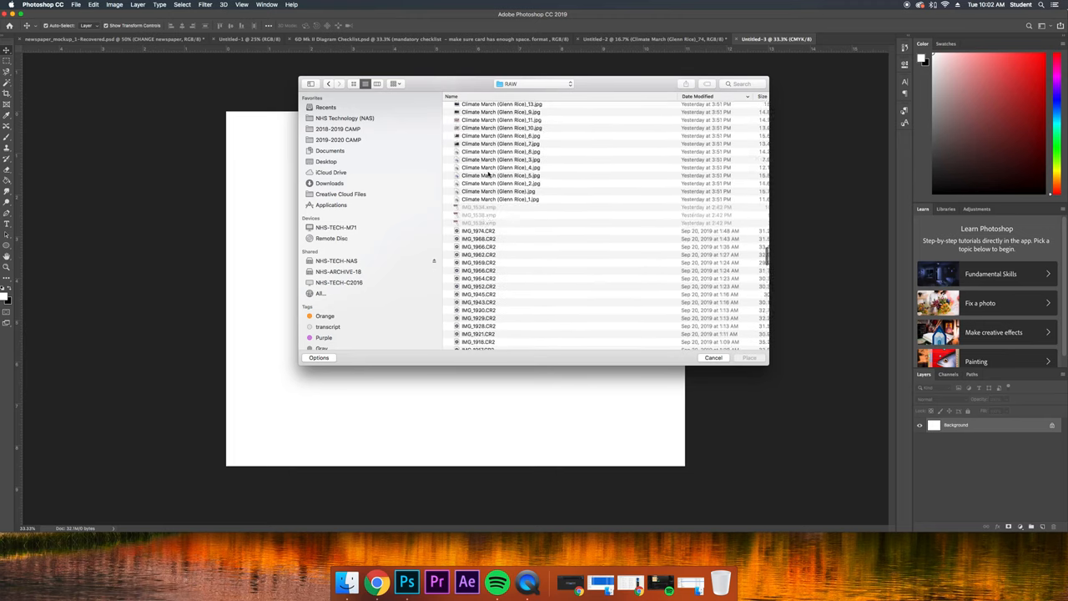
{"action": "left_click", "coordinate": [500, 181]}
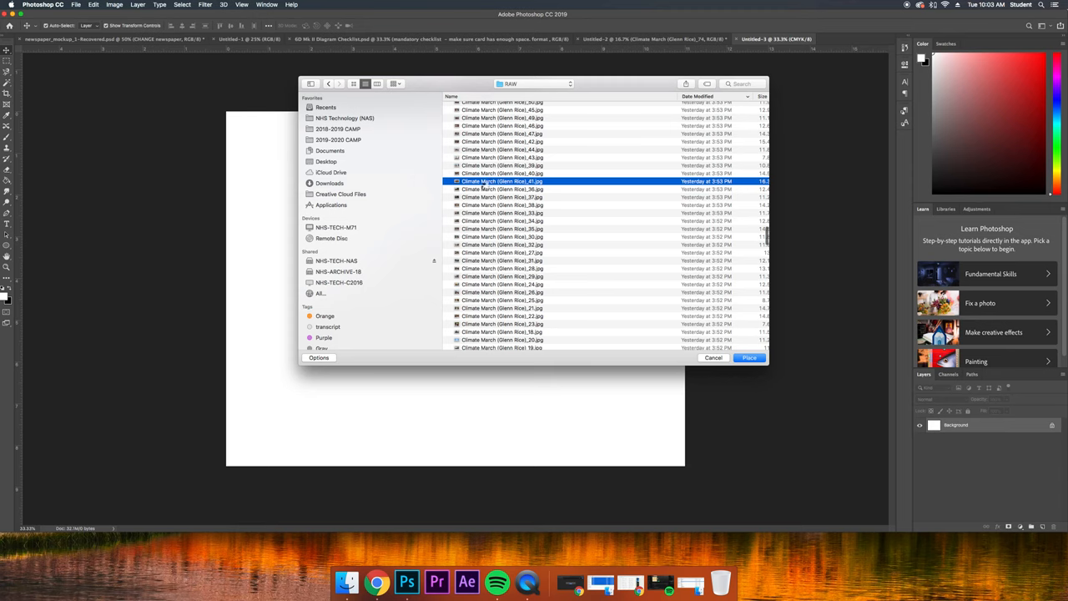
{"action": "left_click", "coordinate": [748, 357]}
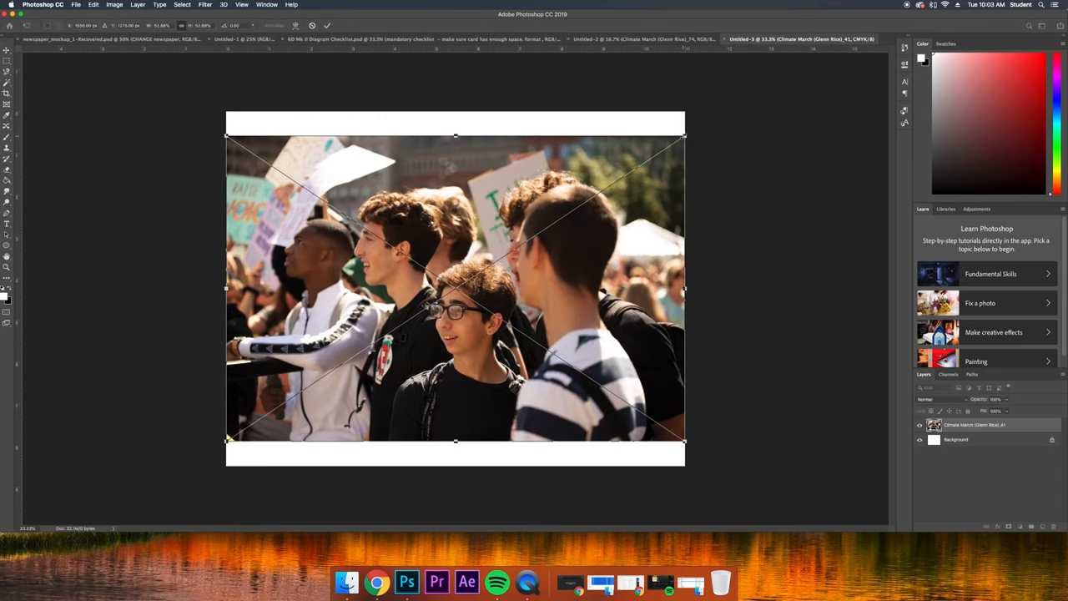
Scale the placed march photo with its transform handles to fill the canvas.
{"action": "left_click_drag", "start_coordinate": [684, 135], "coordinate": [737, 104]}
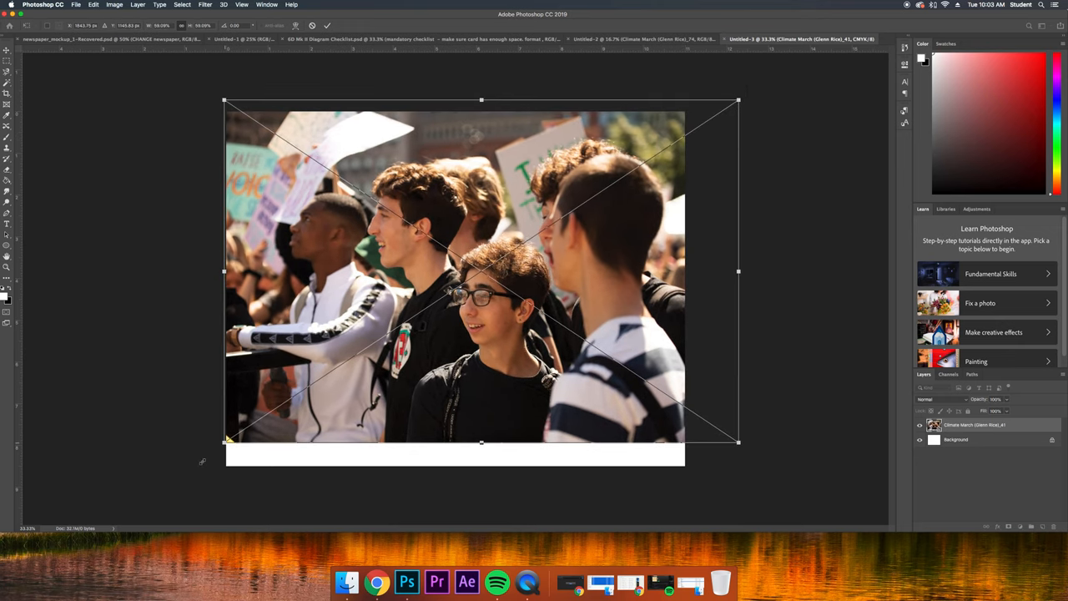
{"action": "left_click_drag", "start_coordinate": [229, 439], "coordinate": [166, 480]}
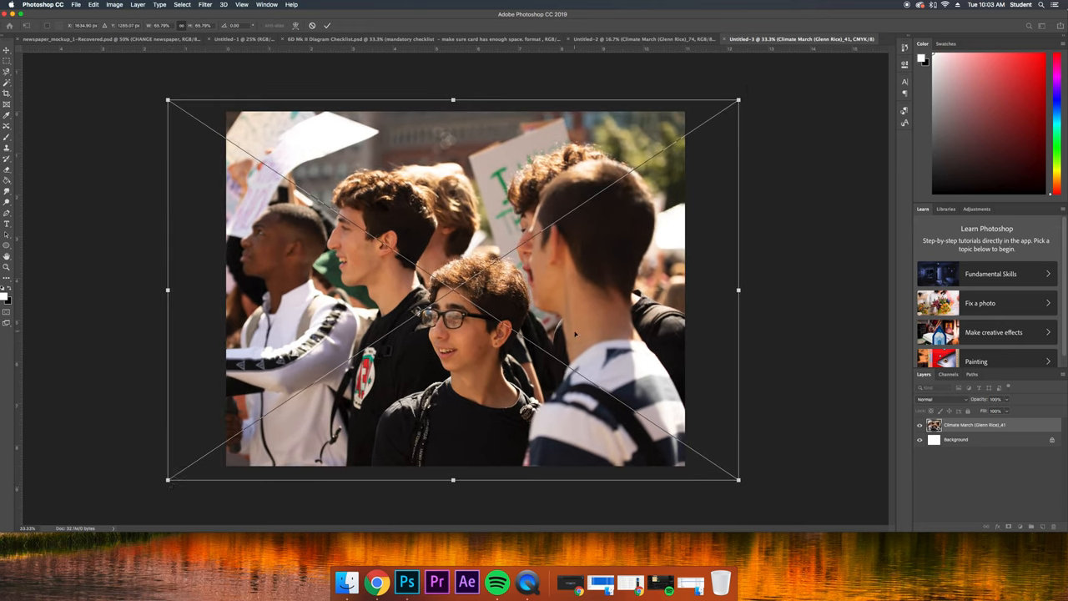
{"action": "left_click_drag", "start_coordinate": [575, 333], "coordinate": [463, 350]}
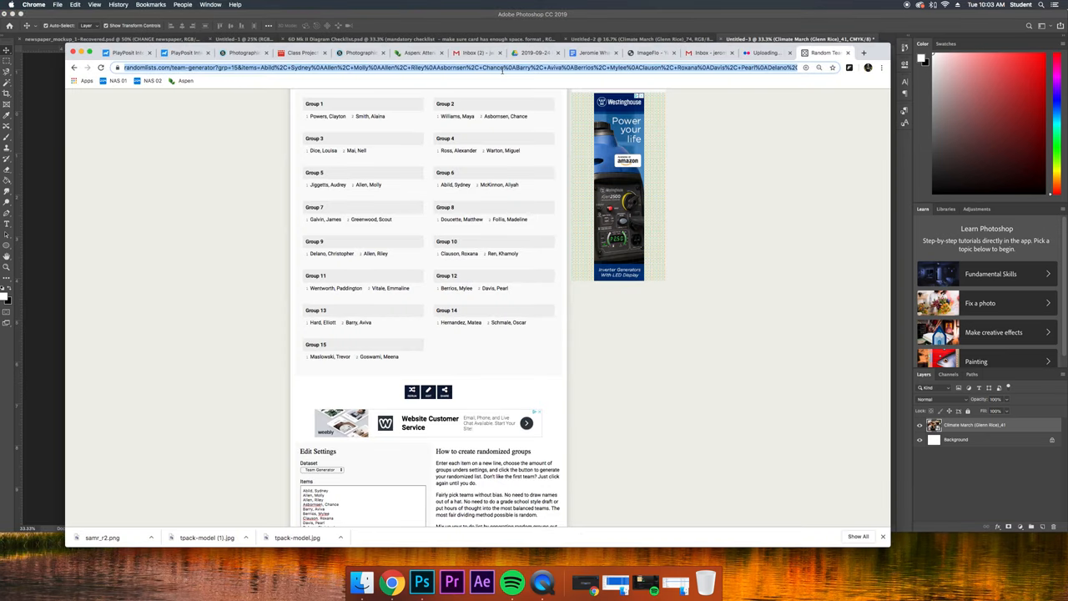
Download the Youth Power font from dafont.com and reveal youth_power.zip in Downloads.
{"action": "type", "text": "dafont.com"}
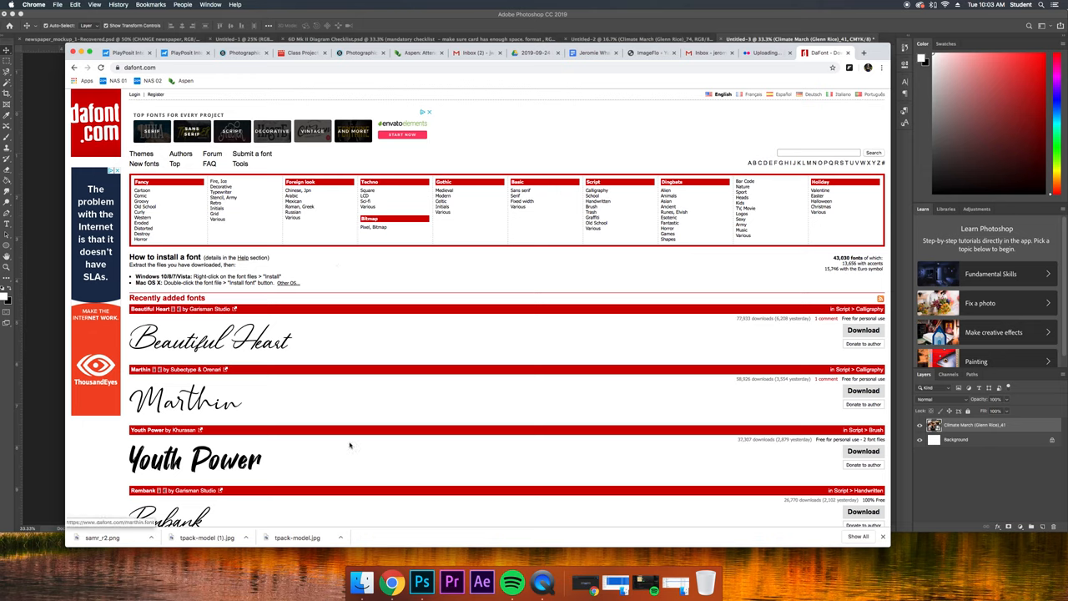
{"action": "mouse_move", "coordinate": [430, 452]}
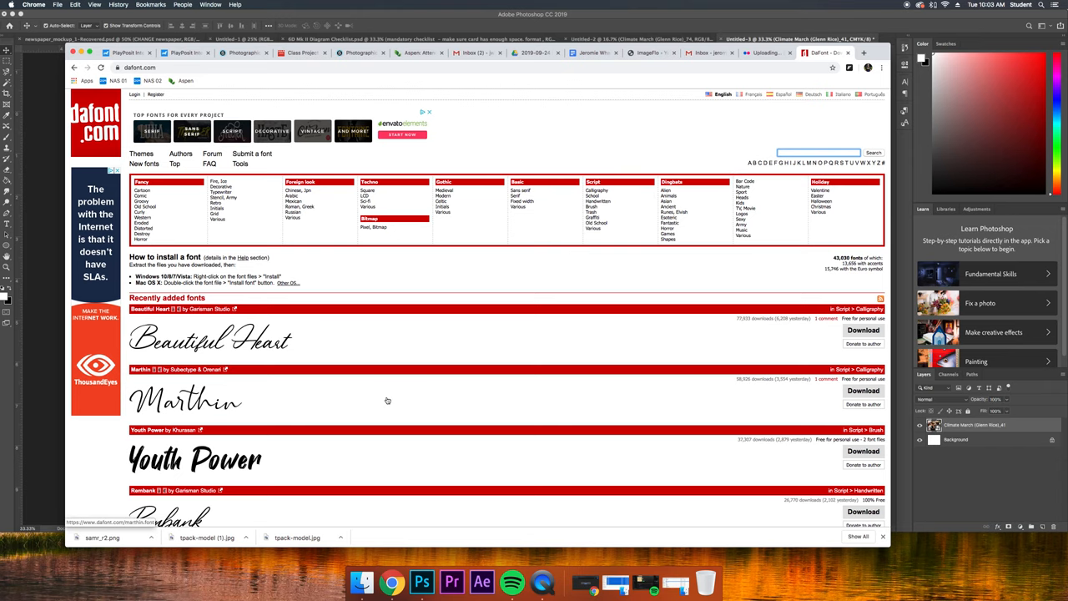
{"action": "scroll", "scroll_direction": "down", "scroll_amount": 3}
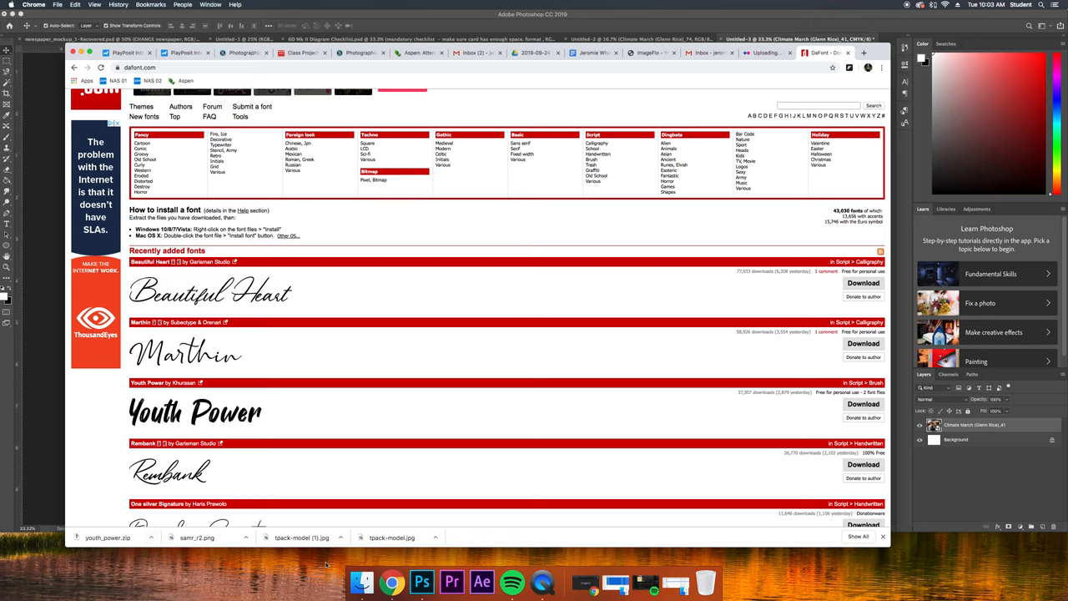
{"action": "left_click", "coordinate": [361, 581]}
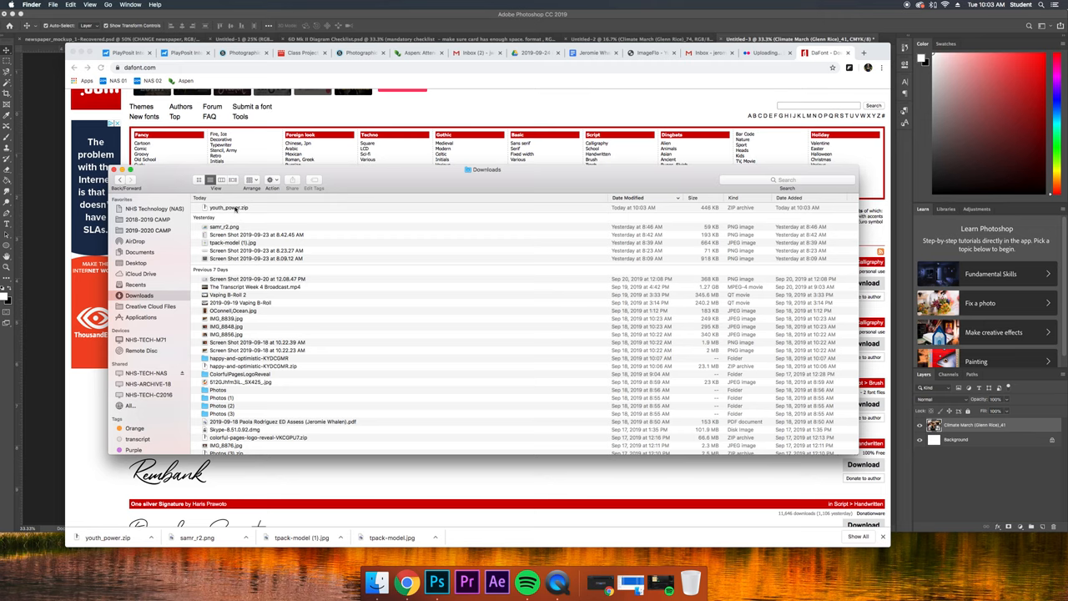
Open the extracted youth_power folder and select Youth Power.otf and Youth Power.ttf.
{"action": "left_click", "coordinate": [229, 207]}
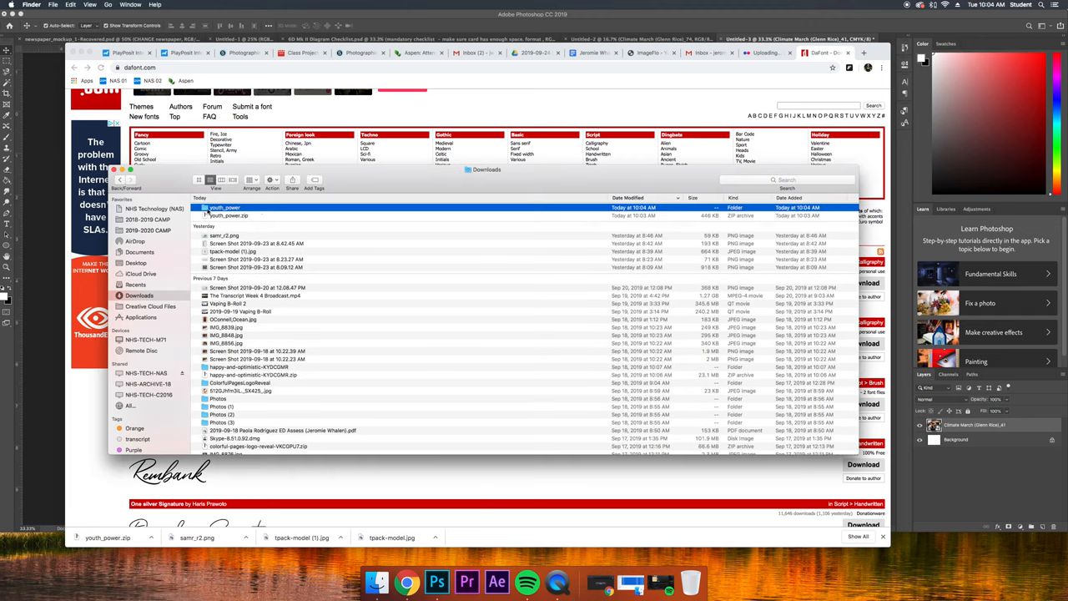
{"action": "double_click", "coordinate": [223, 207]}
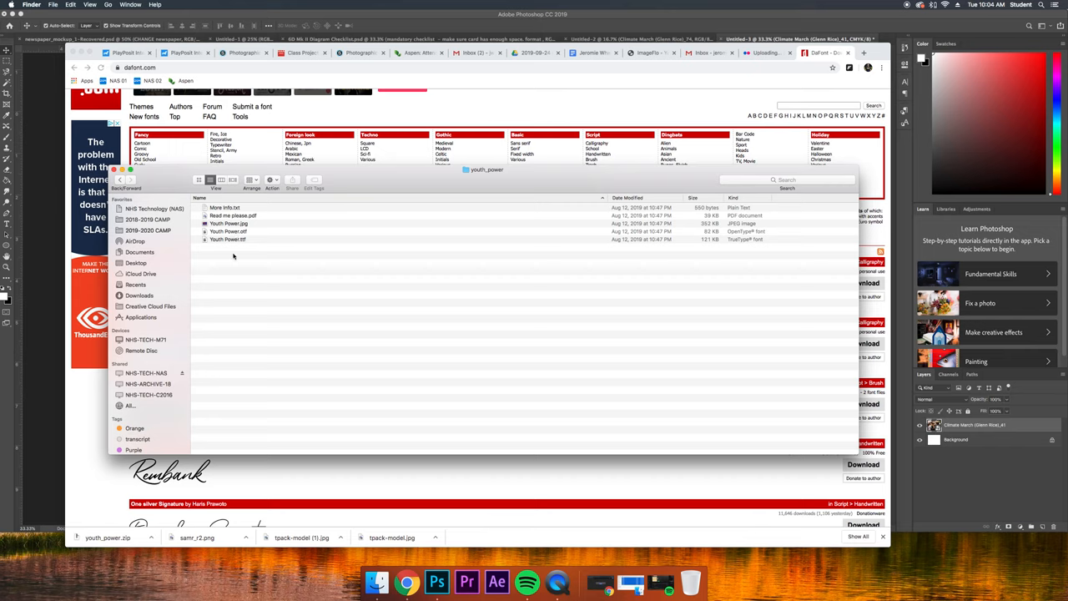
{"action": "left_click", "coordinate": [228, 240]}
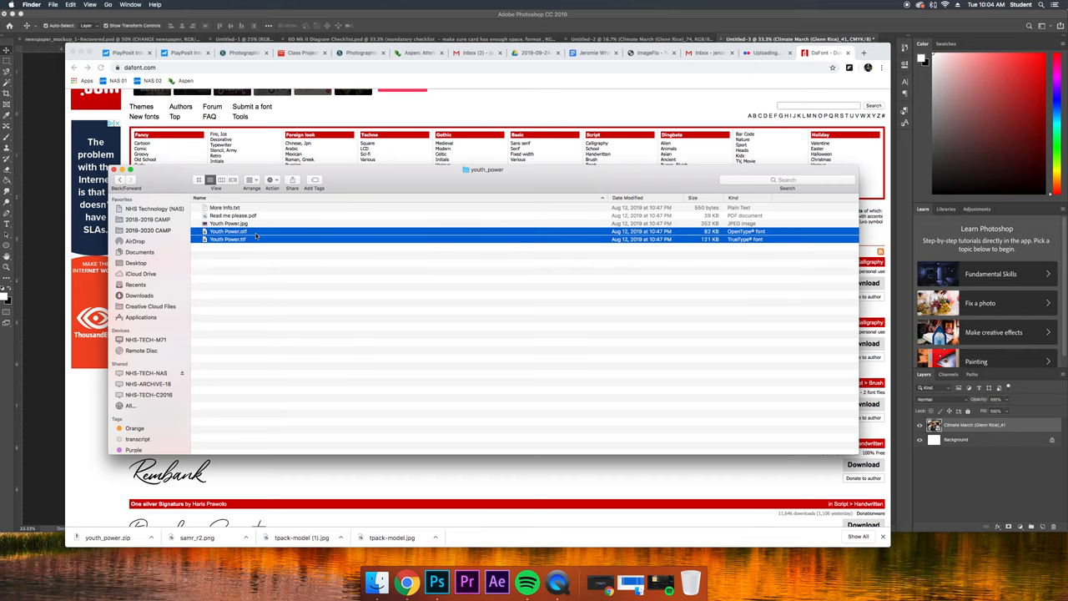
Install the Youth Power font through Font Book and review its two validation warnings.
{"action": "double_click", "coordinate": [228, 231]}
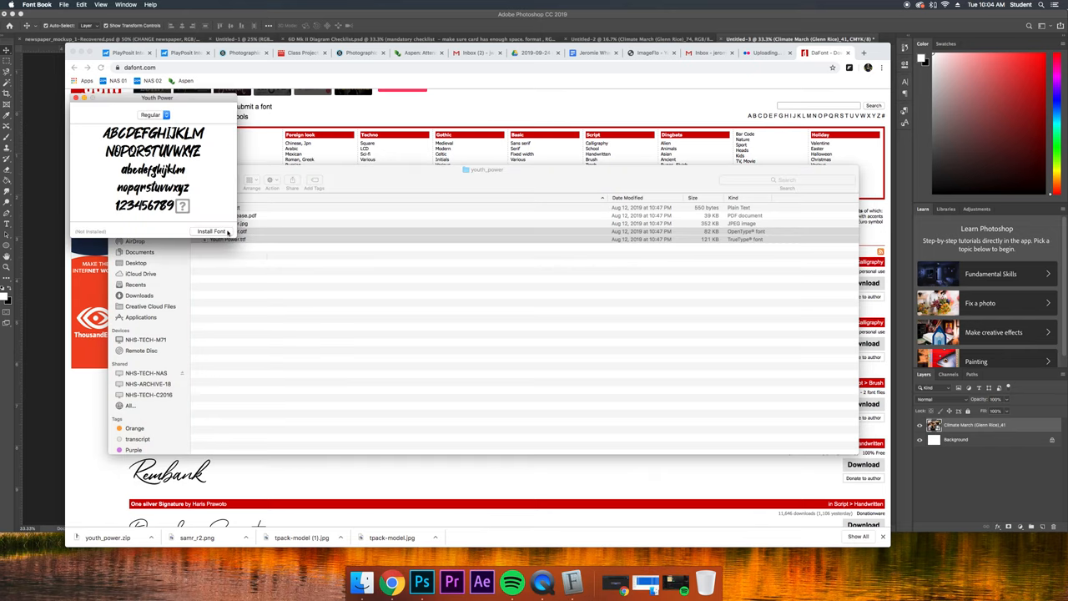
{"action": "left_click", "coordinate": [211, 231]}
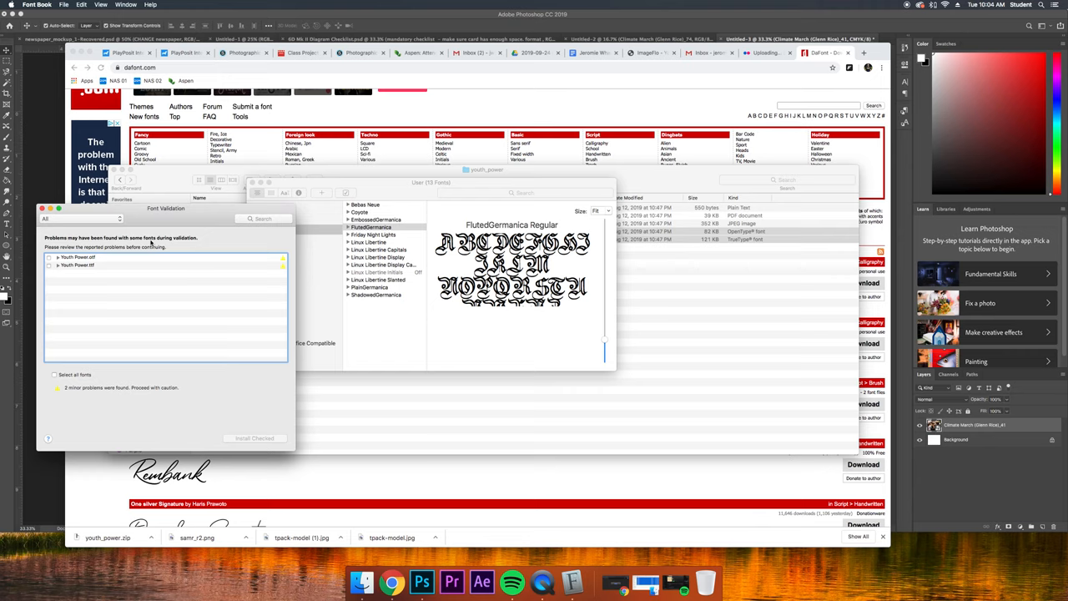
{"action": "left_click", "coordinate": [54, 373]}
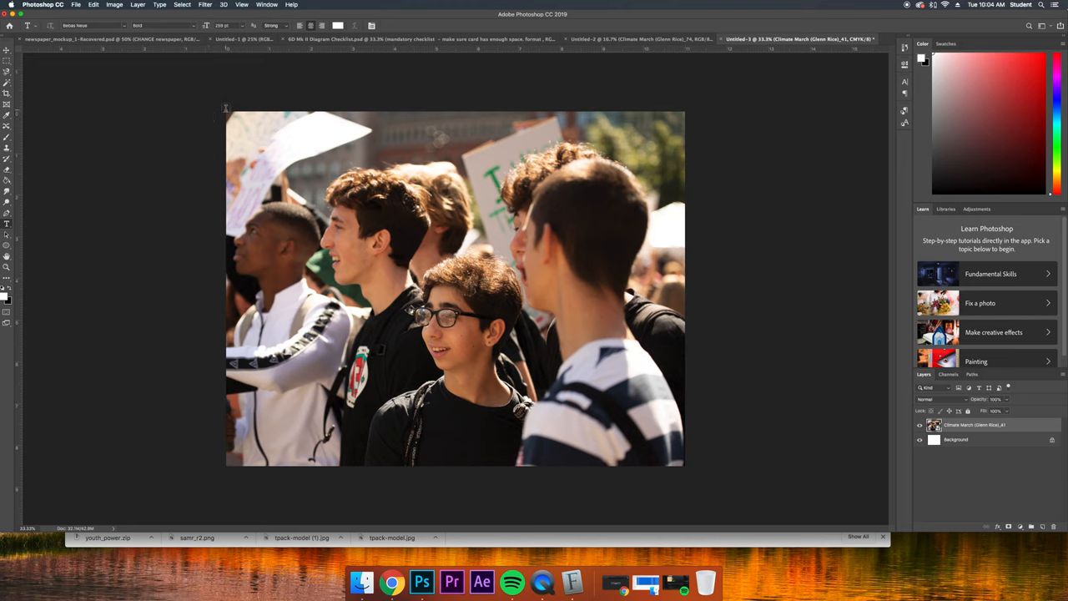
Draw a paragraph text box across the photo and set the type size to 30 pt.
{"action": "left_click_drag", "start_coordinate": [226, 110], "coordinate": [622, 430]}
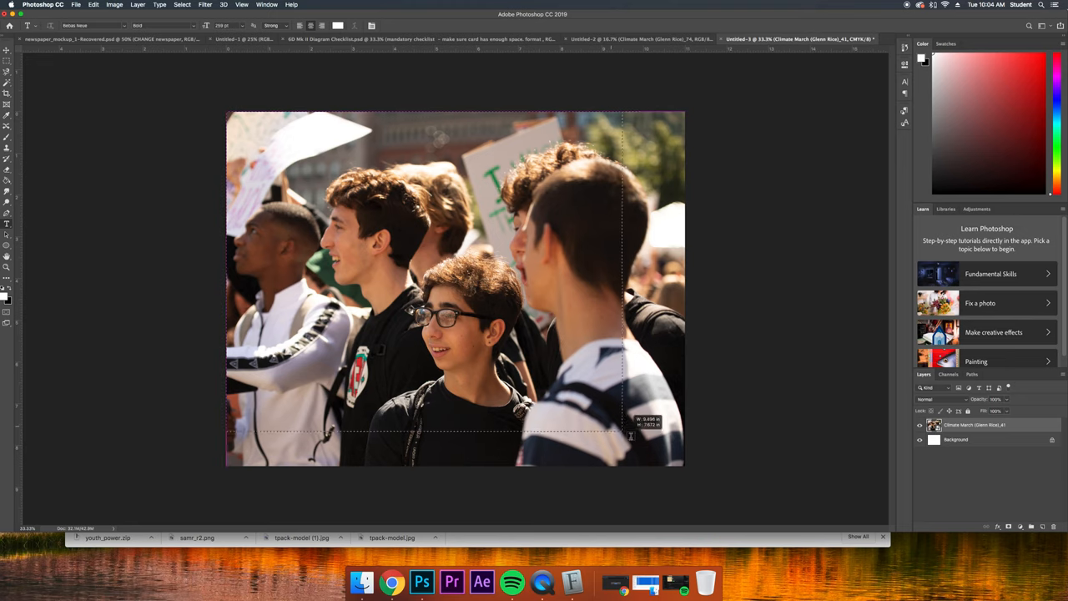
{"action": "left_click_drag", "start_coordinate": [630, 431], "coordinate": [684, 465]}
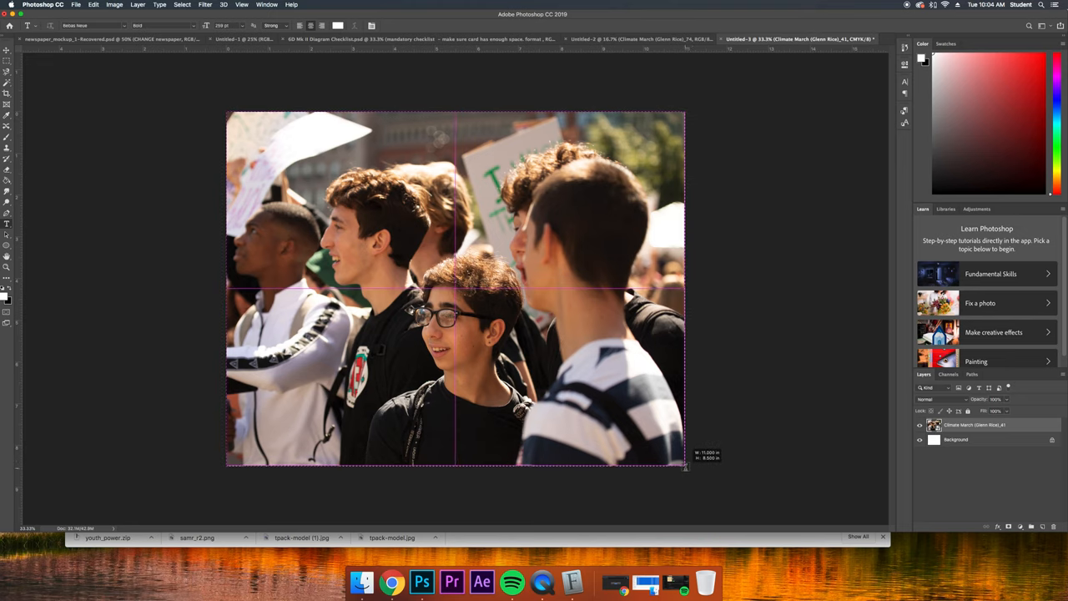
{"action": "type", "text": "LOREM IPSUM"}
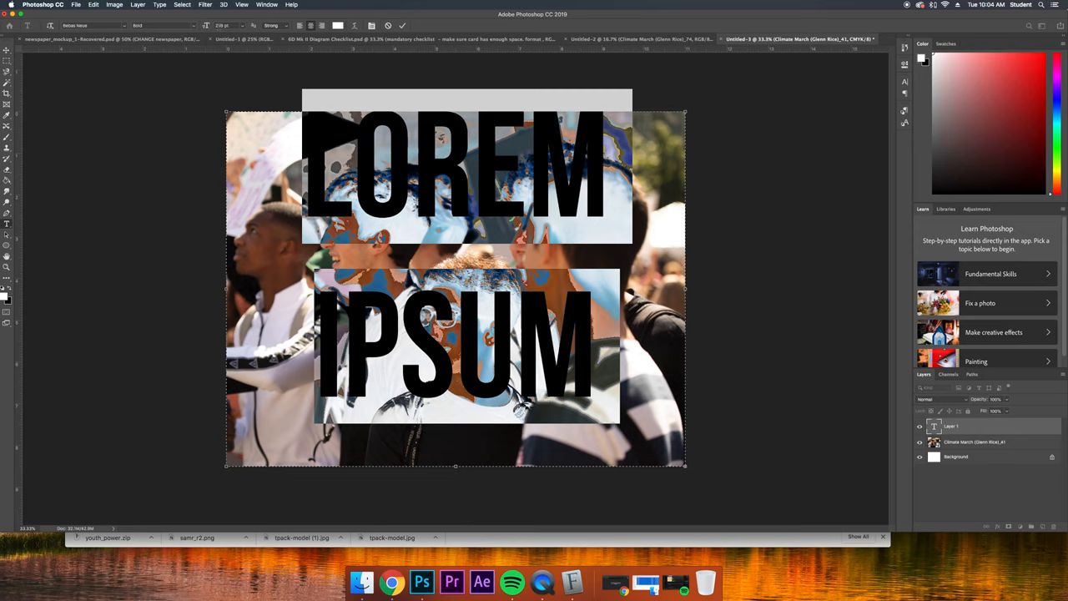
{"action": "left_click", "coordinate": [230, 25]}
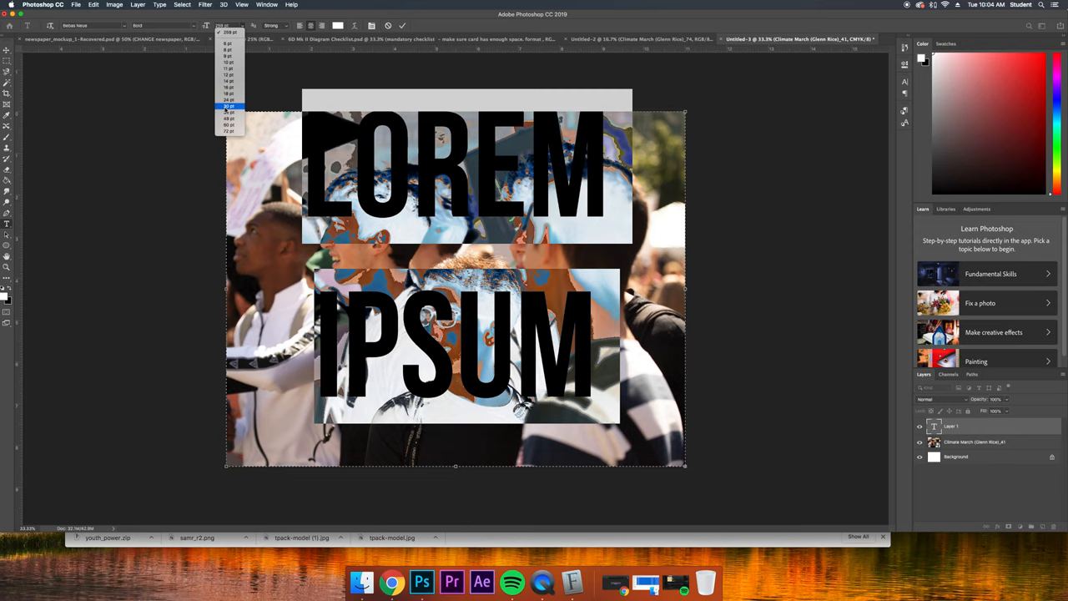
{"action": "left_click", "coordinate": [229, 106]}
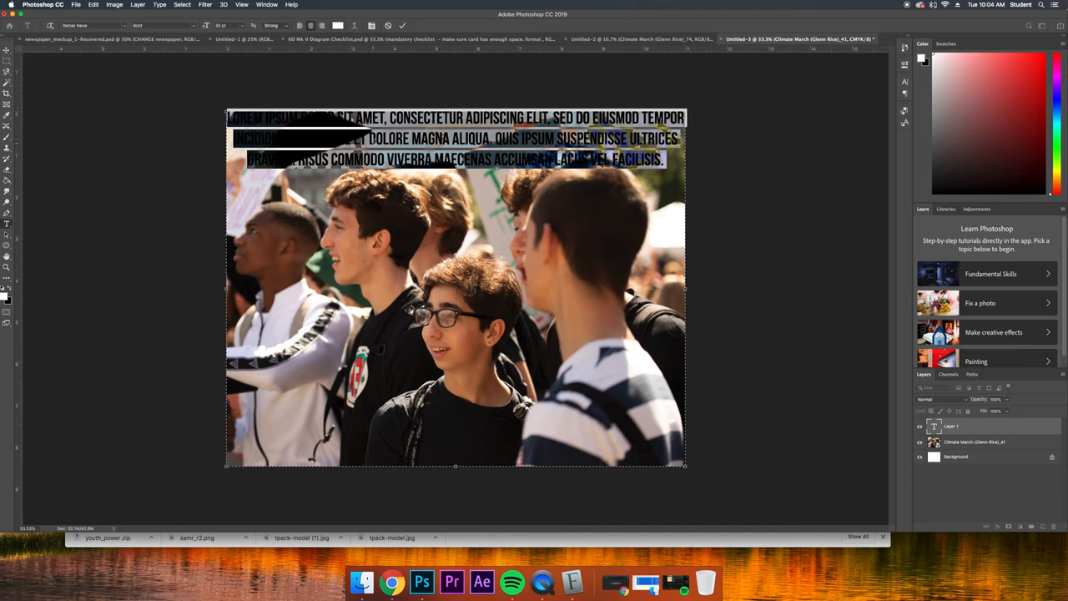
{"action": "left_click", "coordinate": [919, 426]}
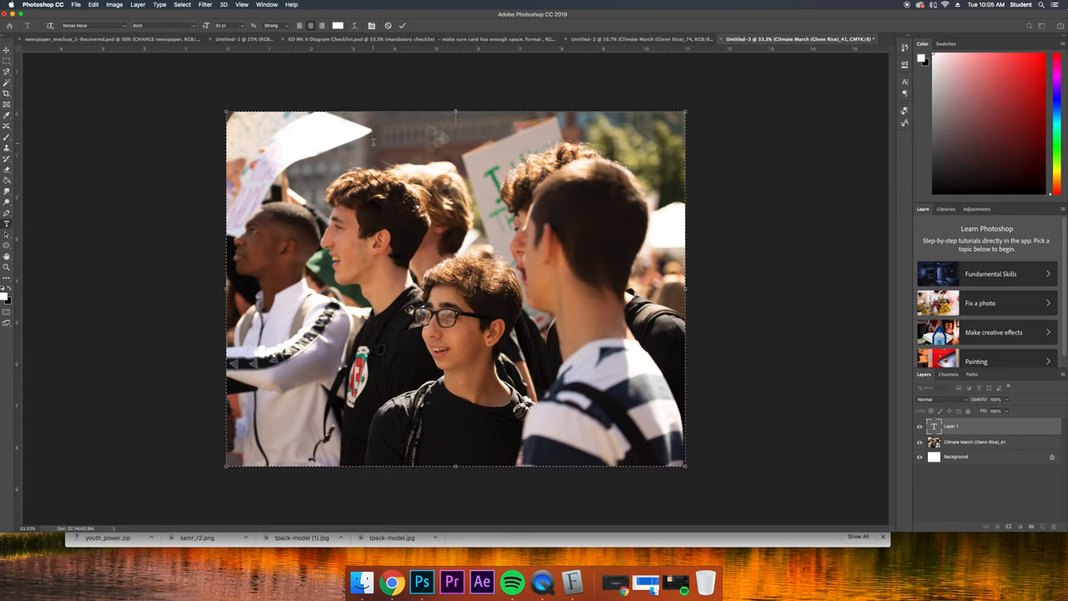
Type the haiku: 'Climate change is real / We should love our world a lot / Youth need to rise up'.
{"action": "type", "text": "CLIMATE CHANGE IS"}
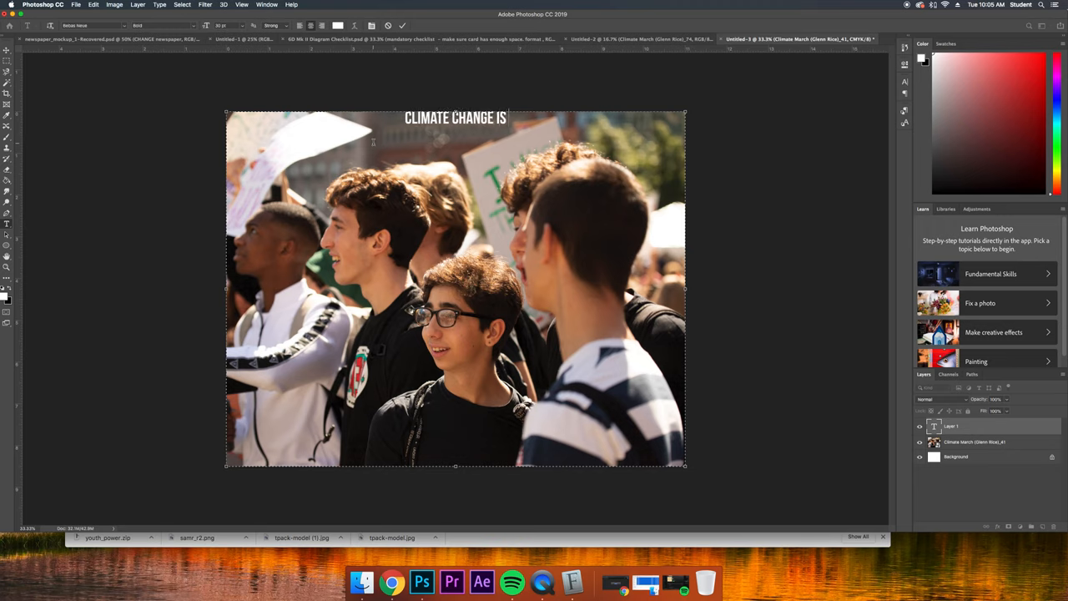
{"action": "type", "text": "RE"}
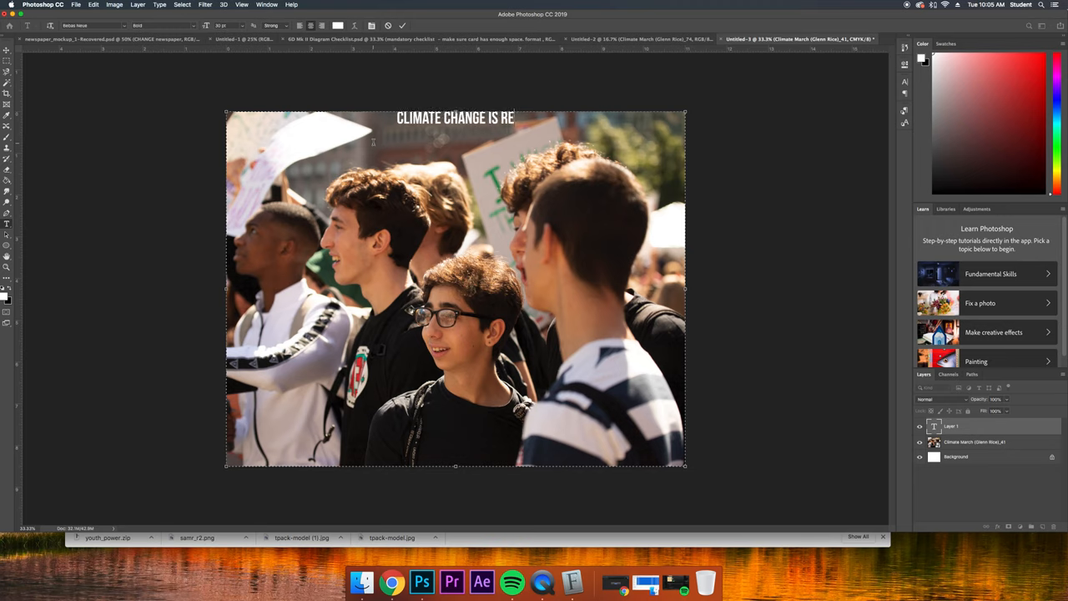
{"action": "type", "text": "AL"}
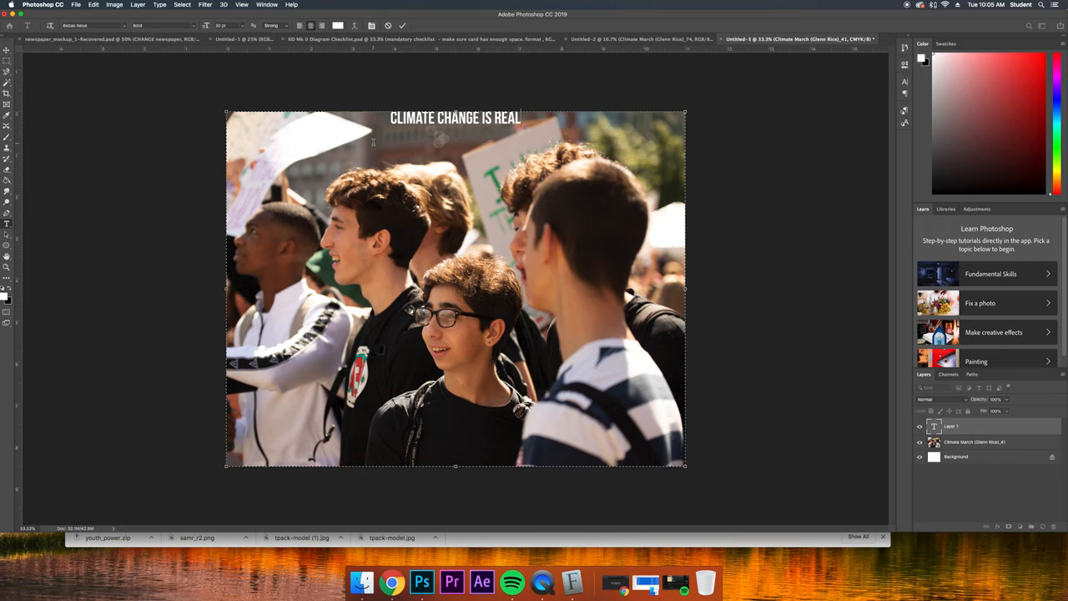
{"action": "type", "text": "W"}
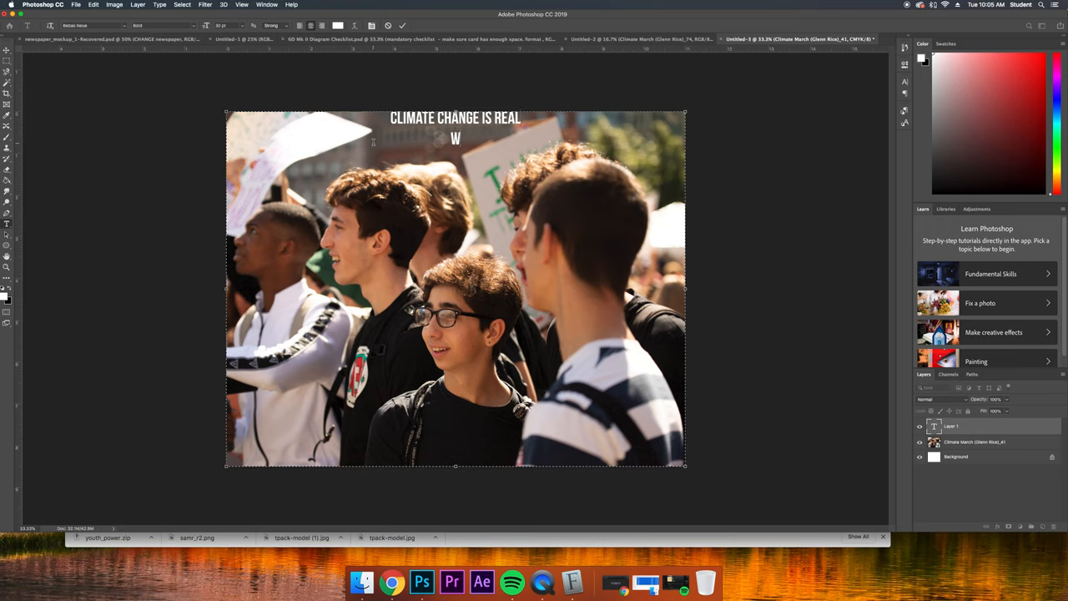
{"action": "type", "text": "E SHOULD B"}
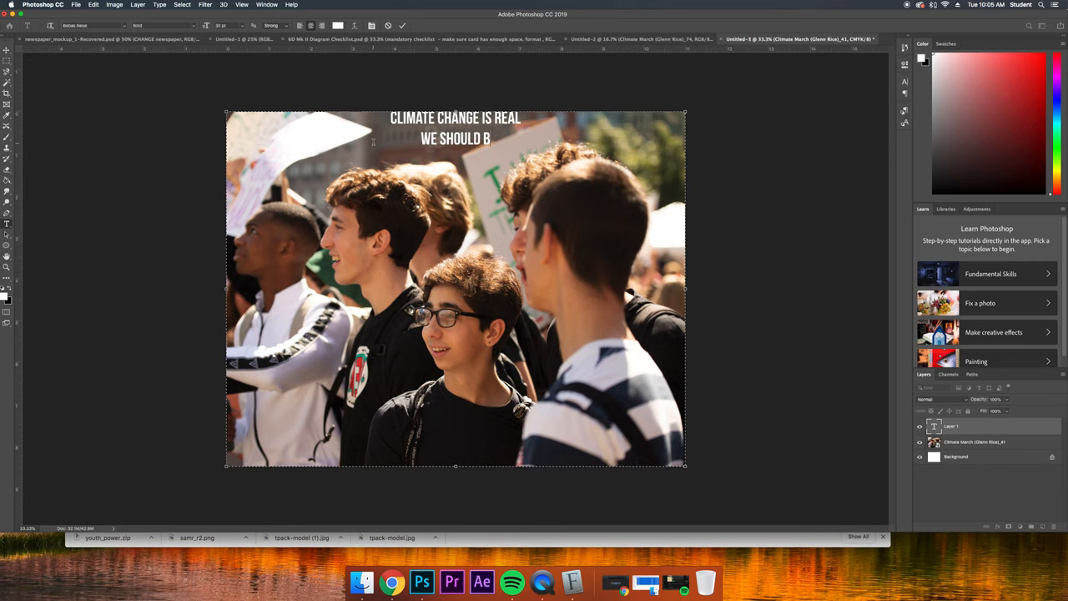
{"action": "type", "text": "LOVE OUR"}
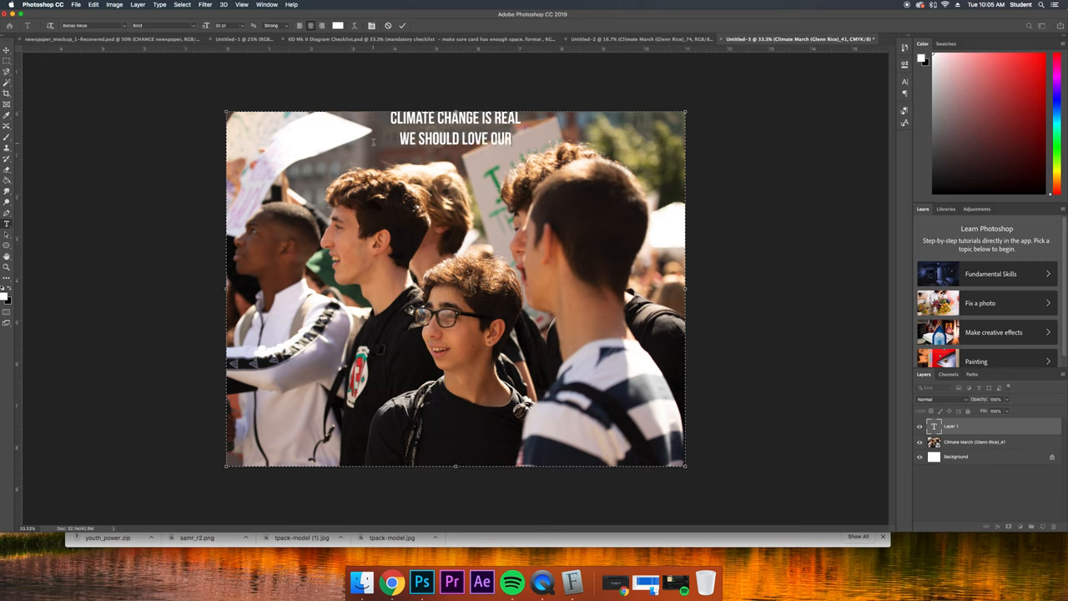
{"action": "left_click", "coordinate": [514, 139]}
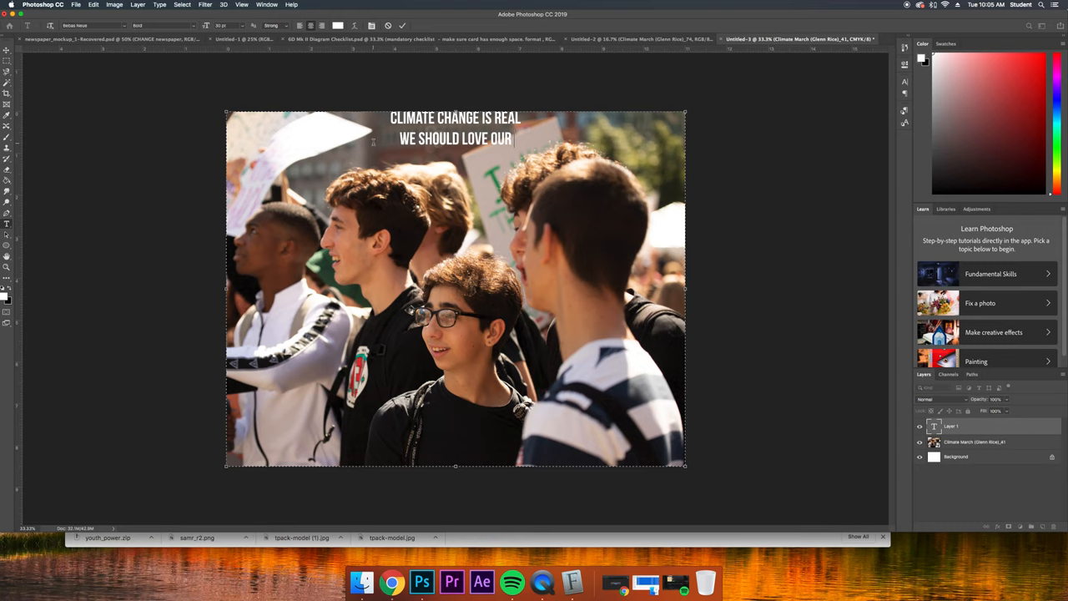
{"action": "type", "text": "WORLD"}
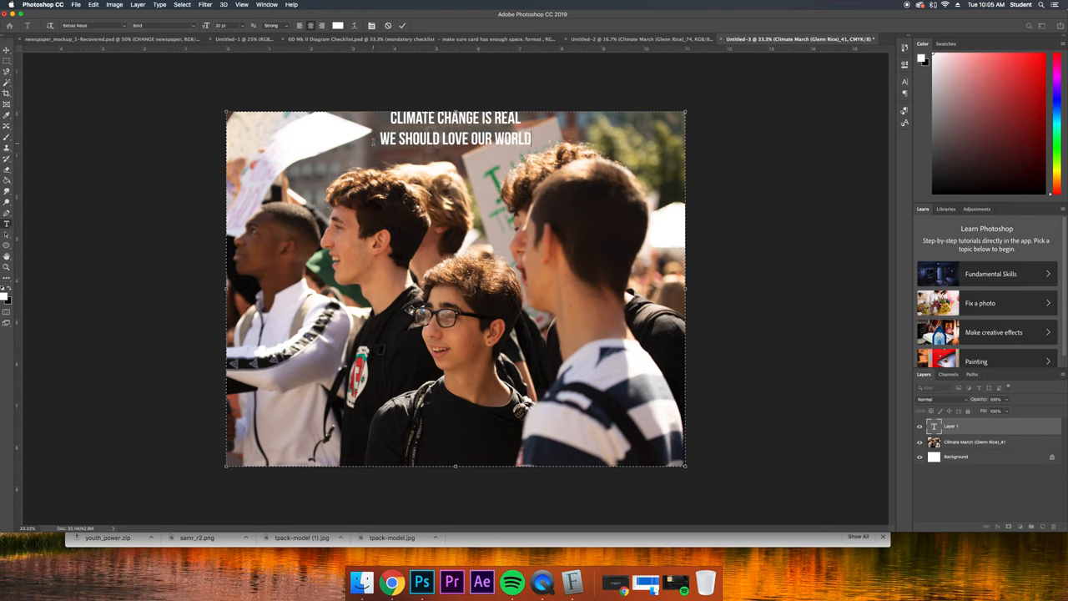
{"action": "type", "text": "A LOT"}
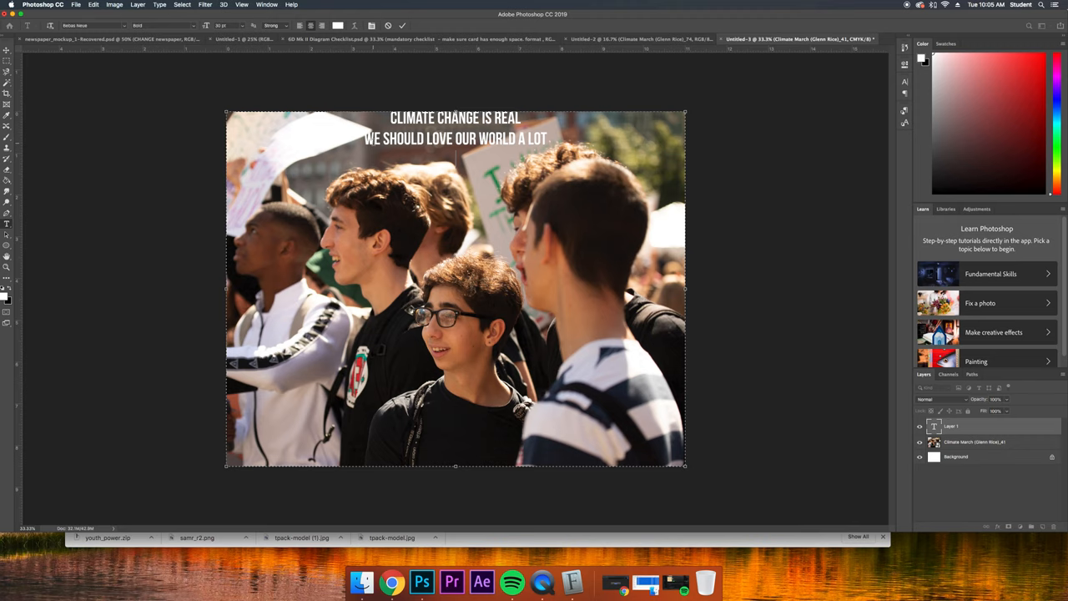
{"action": "type", "text": "YOUTH NEE"}
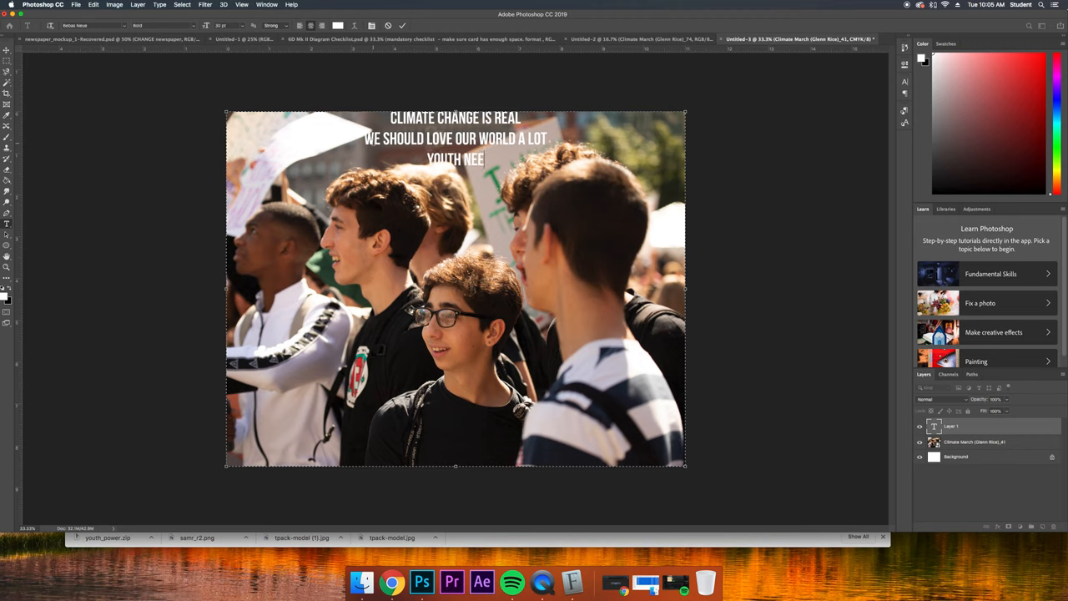
{"action": "type", "text": "D TO RISE UP"}
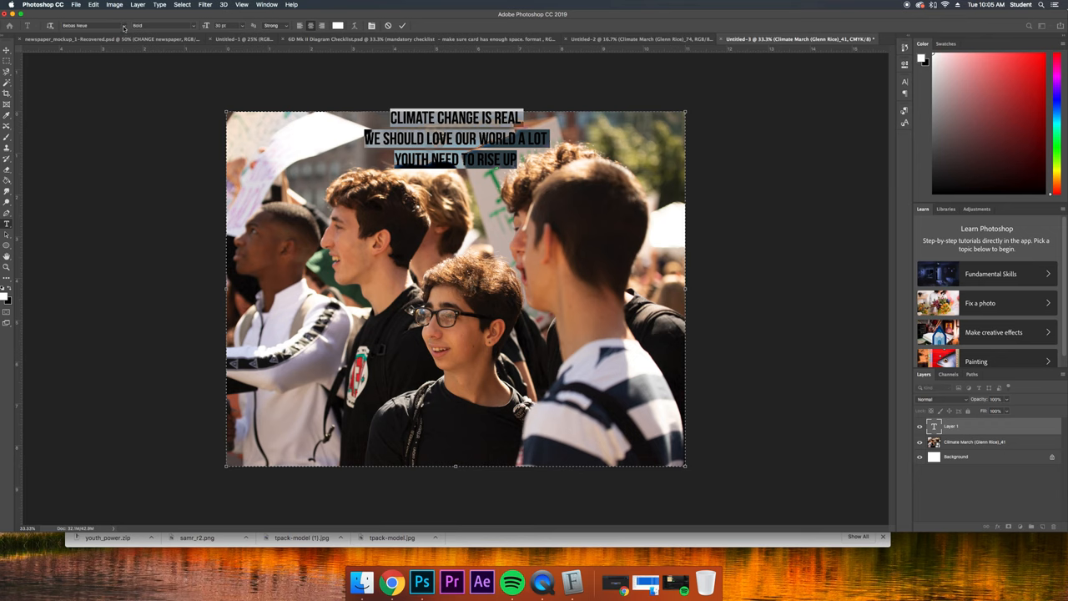
Switch the haiku to the Youth Power font and centre the text on the photo.
{"action": "left_click", "coordinate": [91, 25]}
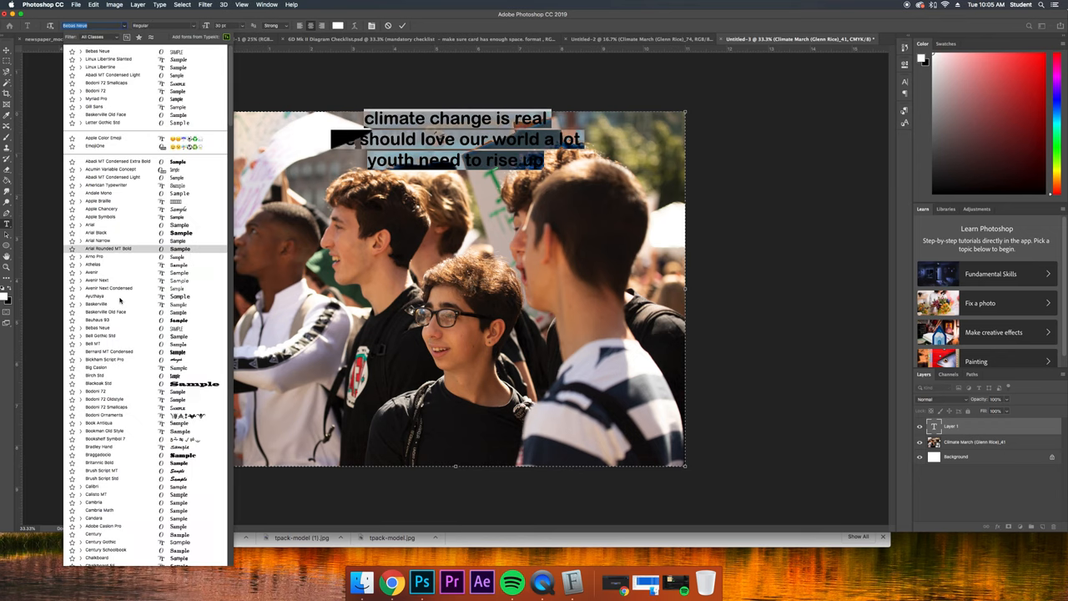
{"action": "scroll", "scroll_direction": "down", "scroll_amount": 3}
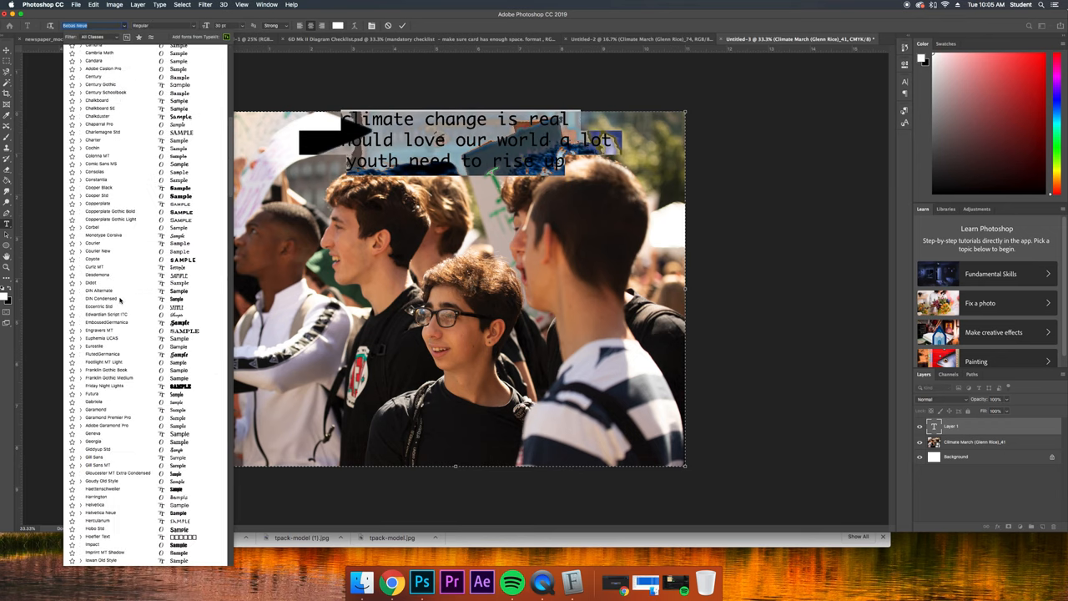
{"action": "scroll", "scroll_direction": "down", "scroll_amount": 3}
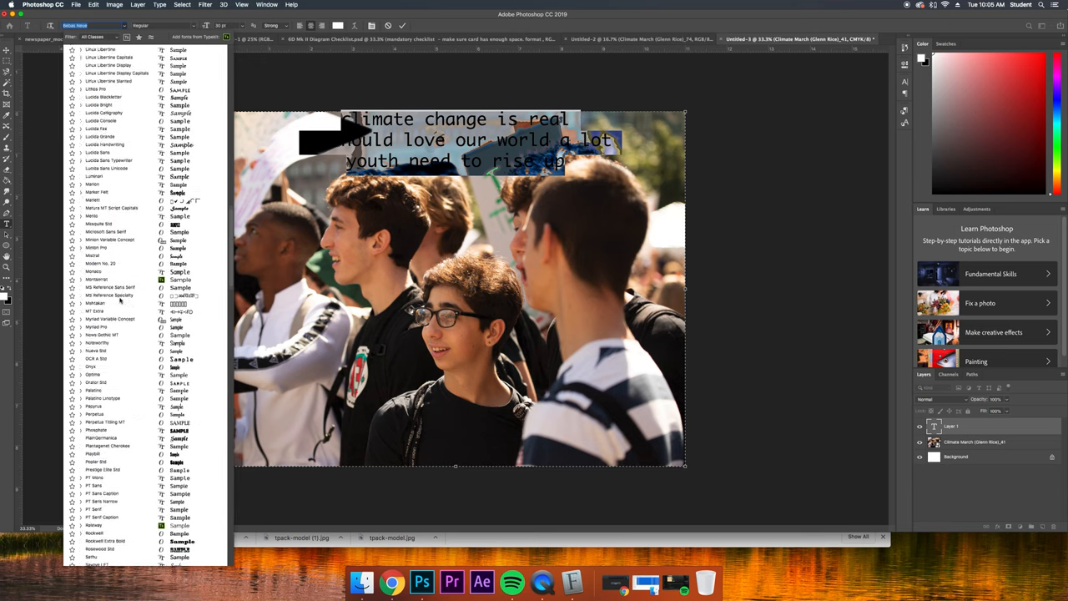
{"action": "scroll", "scroll_direction": "down", "scroll_amount": 3}
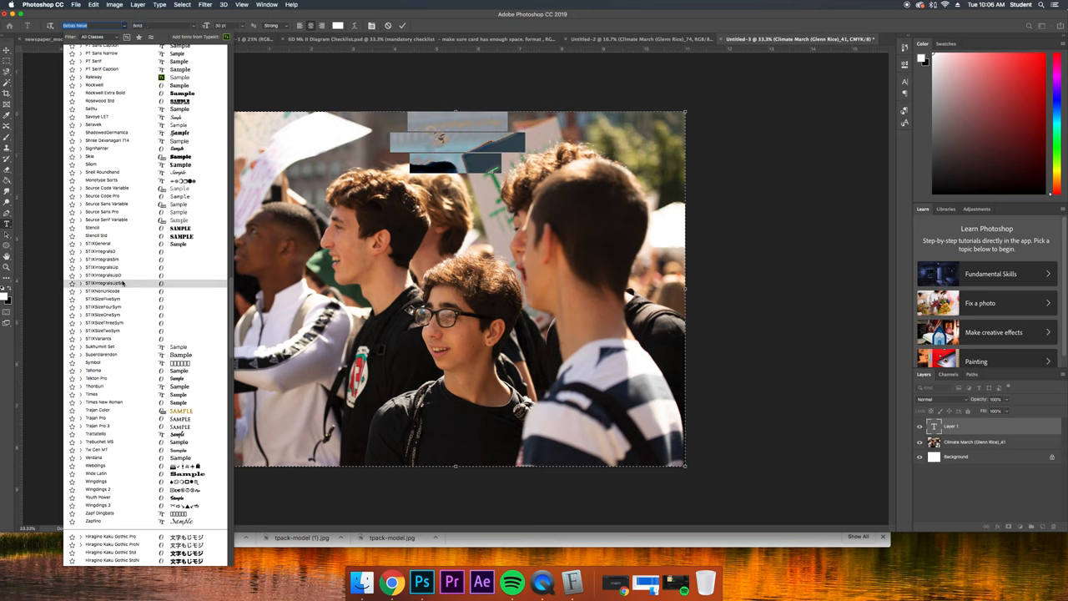
{"action": "scroll", "scroll_direction": "down", "scroll_amount": 3}
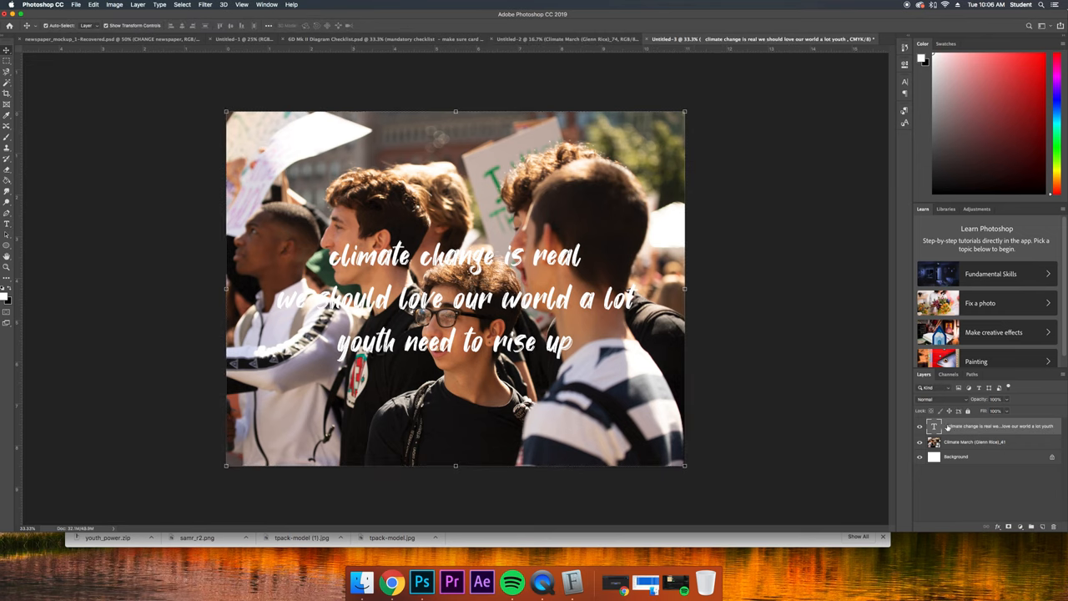
Set the haiku layer's anti-aliasing to Mac LCD and add a drop shadow.
{"action": "right_click", "coordinate": [1000, 426]}
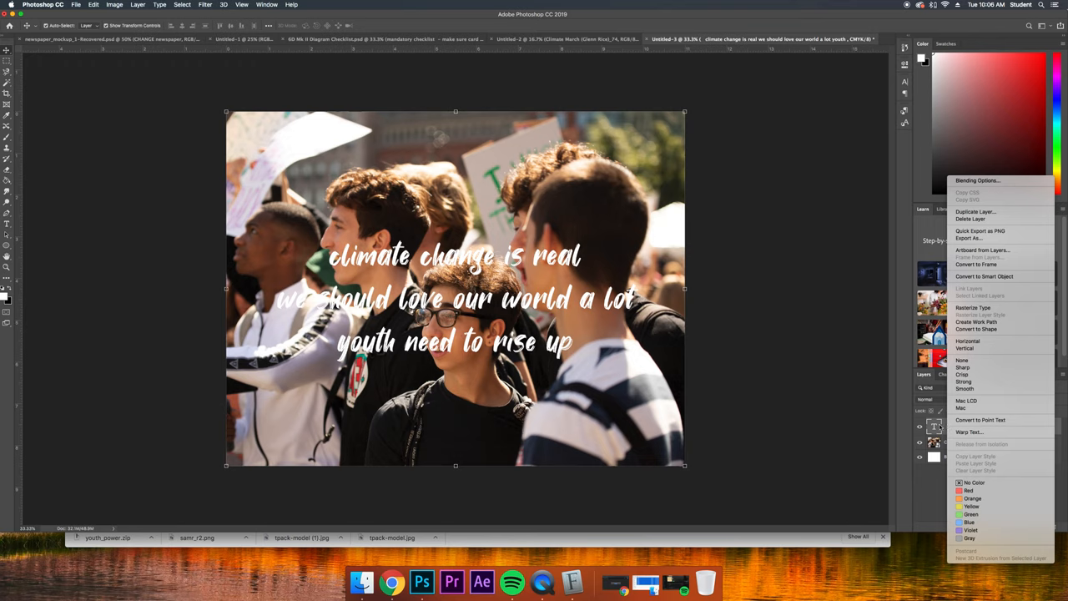
{"action": "mouse_move", "coordinate": [985, 400]}
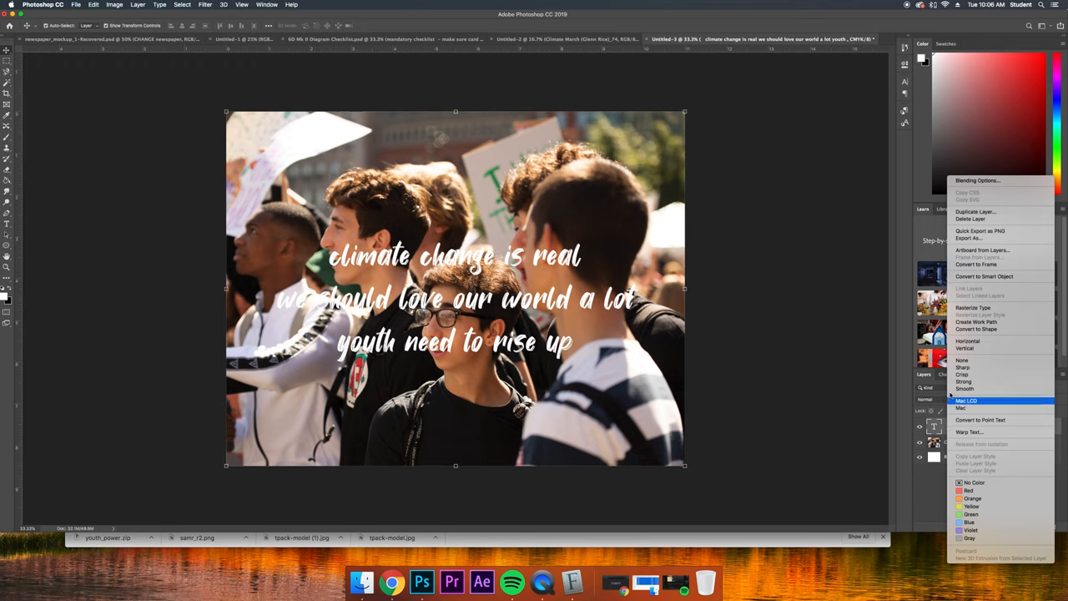
{"action": "left_click", "coordinate": [816, 279]}
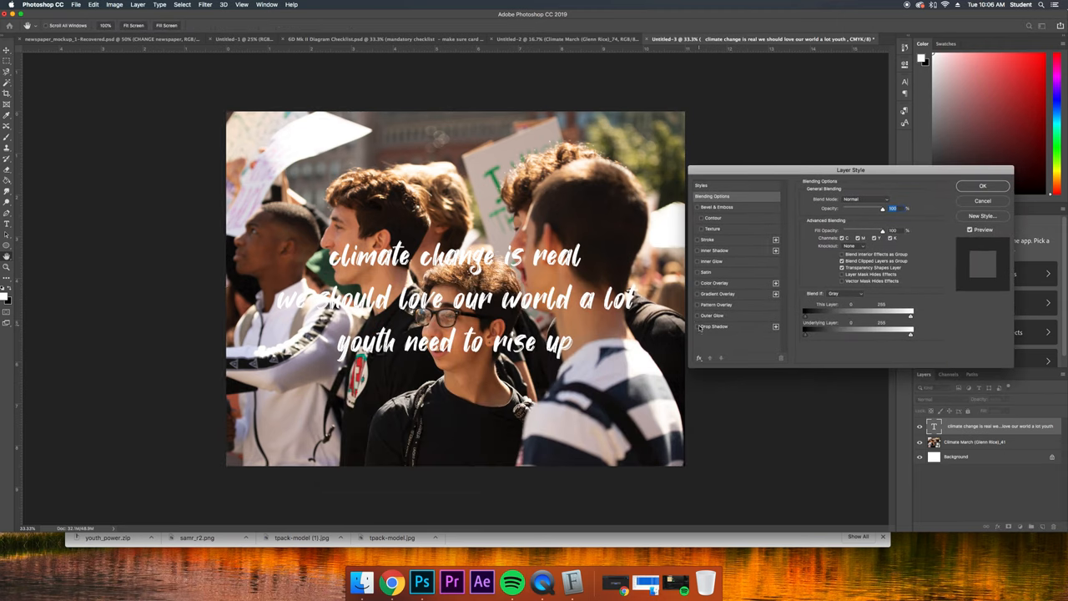
{"action": "left_click", "coordinate": [697, 326]}
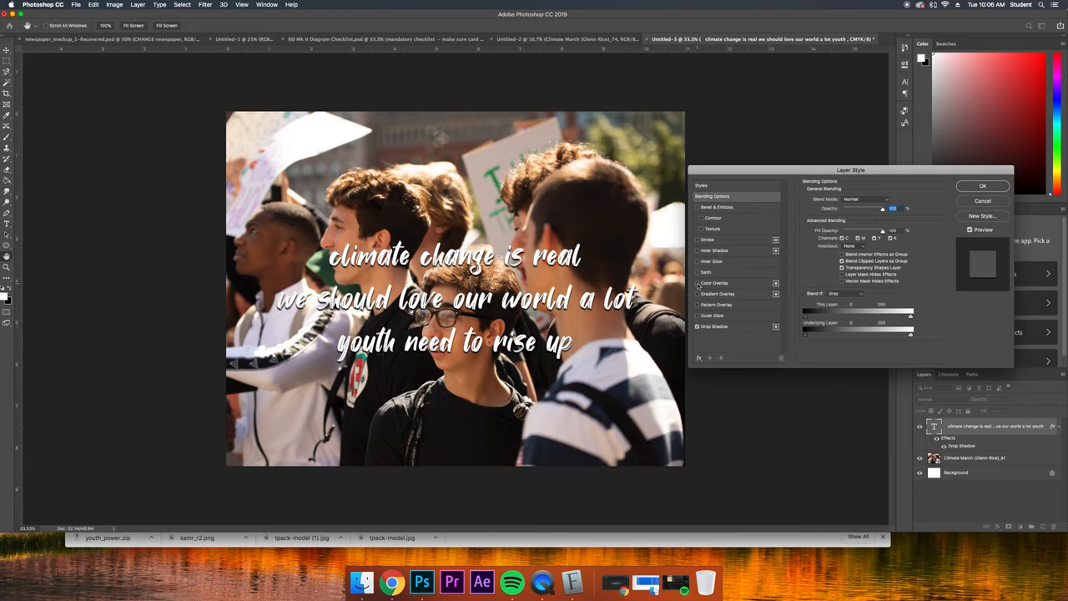
Add a Color Overlay to the haiku in a medium blue.
{"action": "left_click", "coordinate": [697, 282]}
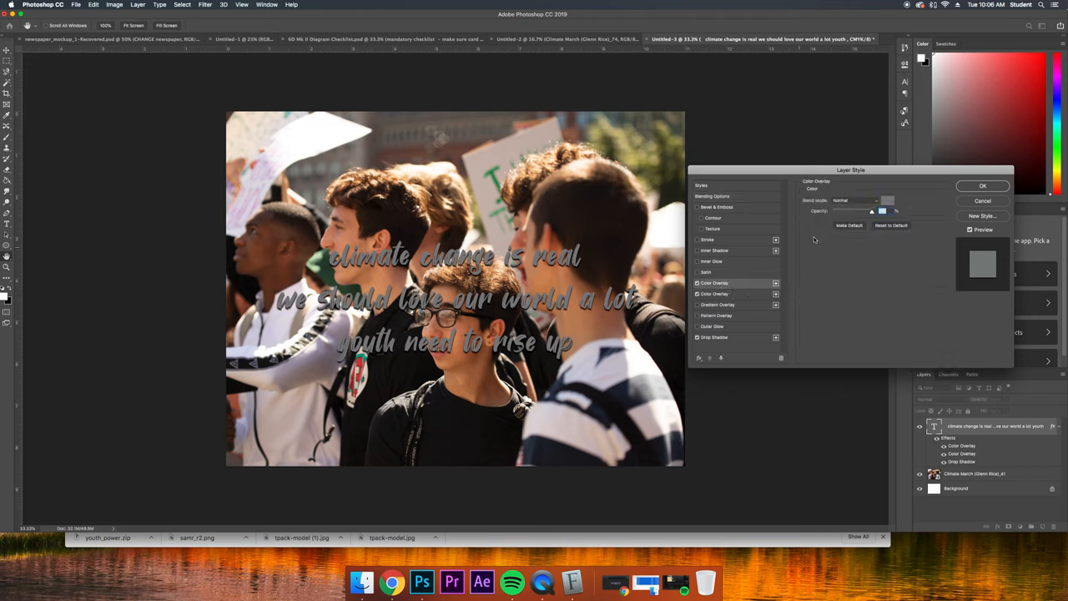
{"action": "left_click", "coordinate": [887, 200]}
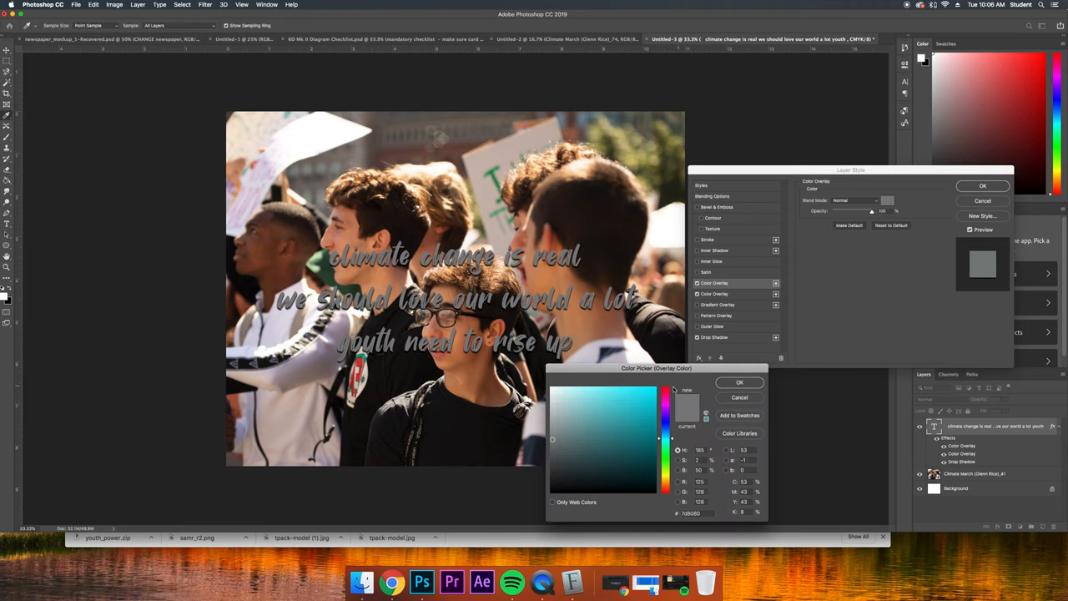
{"action": "left_click", "coordinate": [664, 429]}
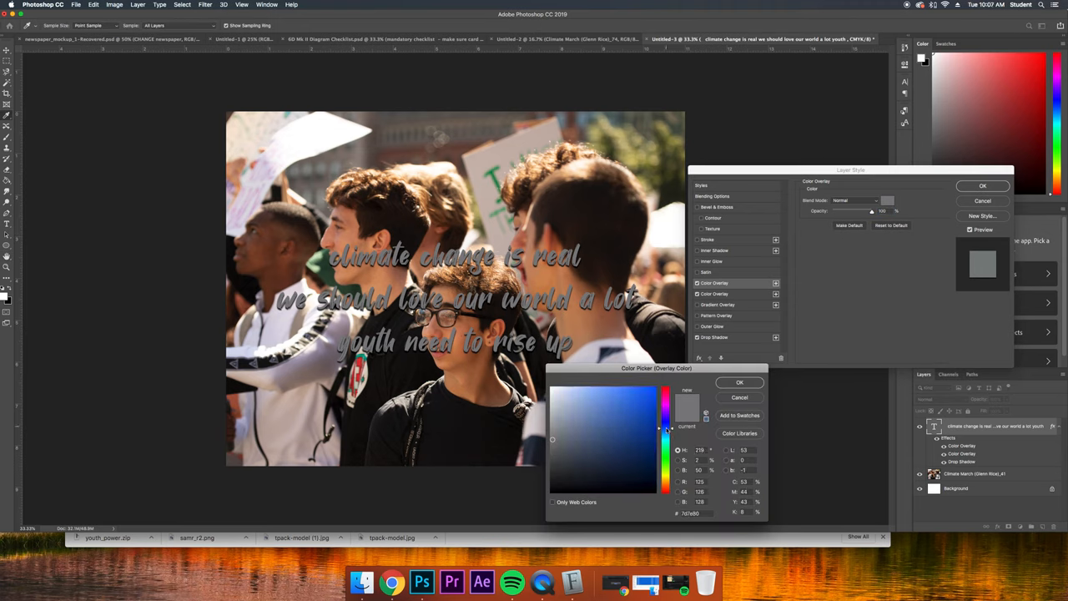
{"action": "left_click", "coordinate": [623, 387]}
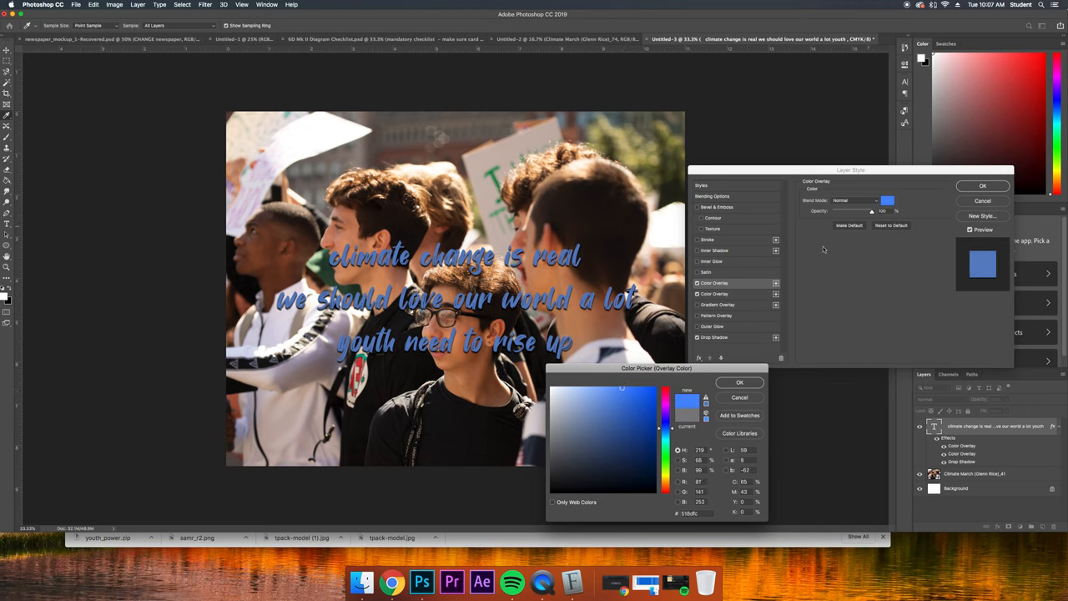
{"action": "left_click", "coordinate": [739, 382]}
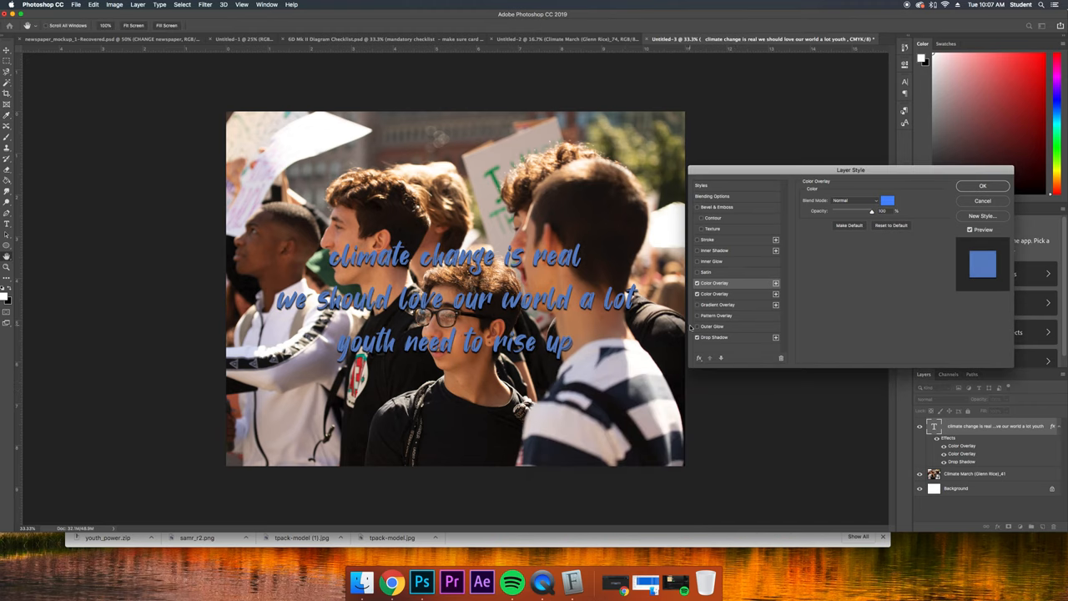
Add Inner Shadow and Bevel & Emboss, then apply the layer style.
{"action": "left_click", "coordinate": [699, 251]}
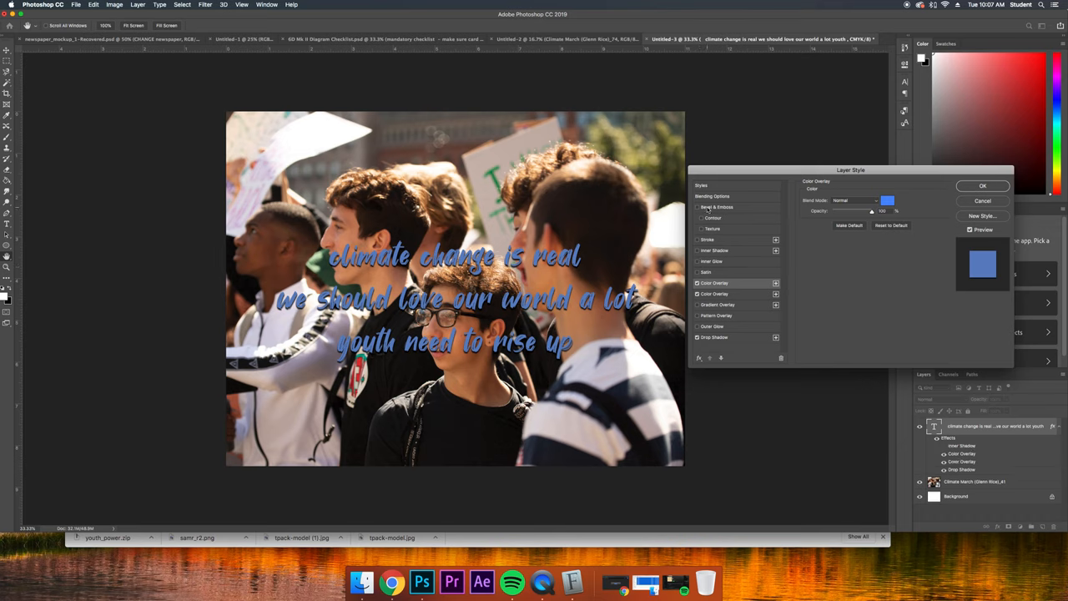
{"action": "left_click", "coordinate": [697, 207]}
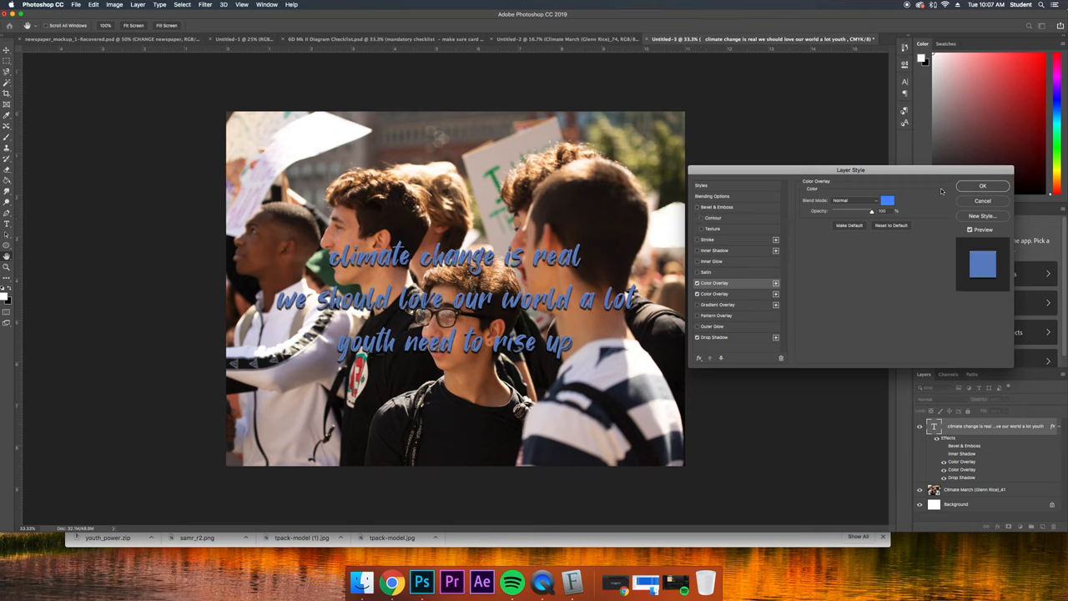
{"action": "left_click", "coordinate": [982, 185]}
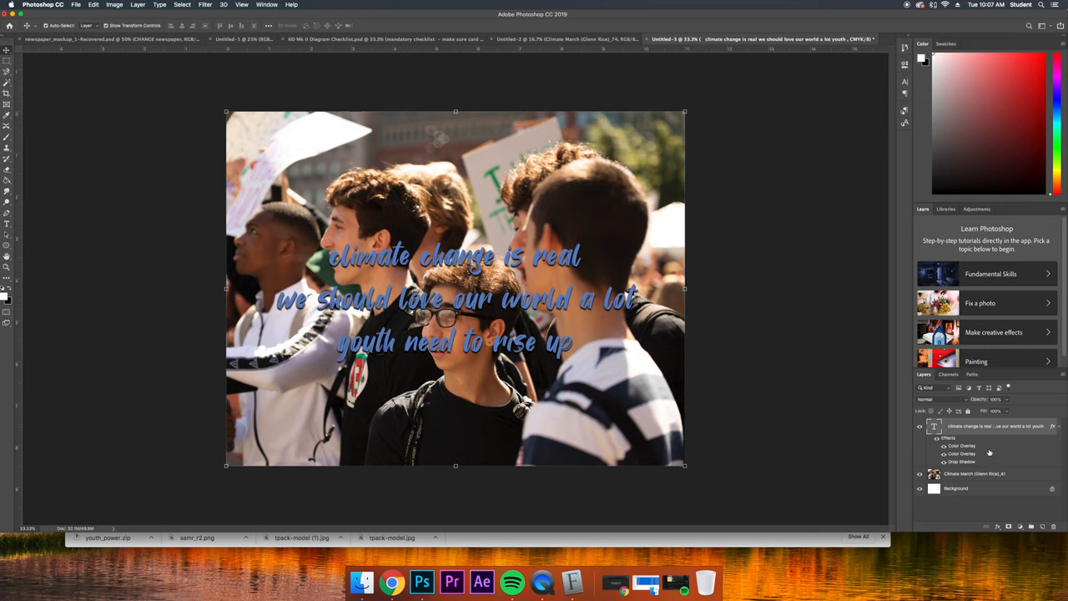
{"action": "mouse_move", "coordinate": [938, 428]}
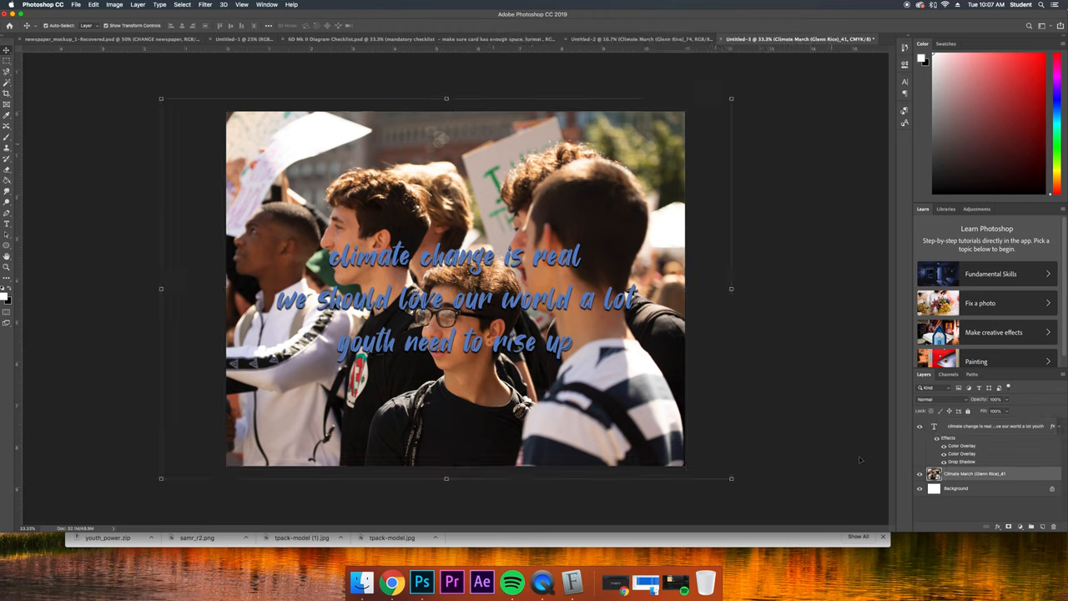
Darken the photo with Brightness/Contrast at brightness -112 and contrast 57.
{"action": "left_click", "coordinate": [115, 4]}
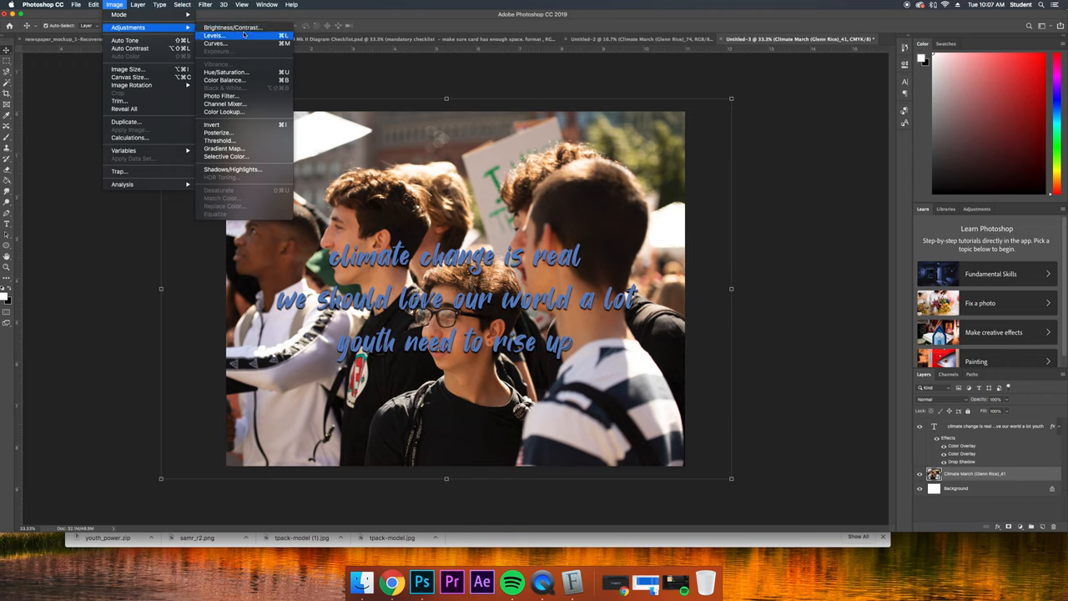
{"action": "mouse_move", "coordinate": [233, 28]}
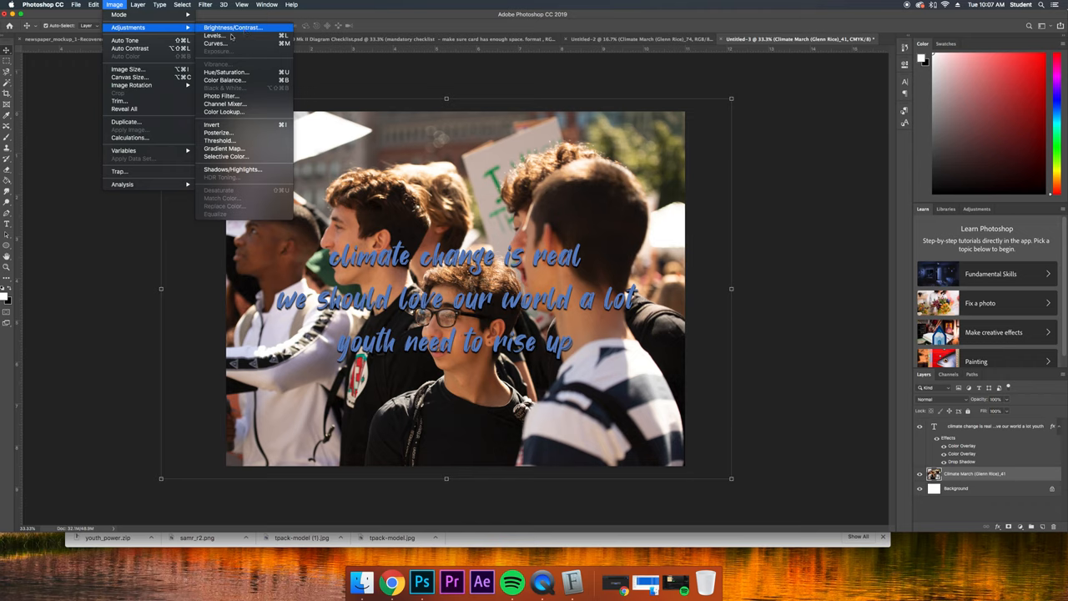
{"action": "left_click", "coordinate": [232, 27]}
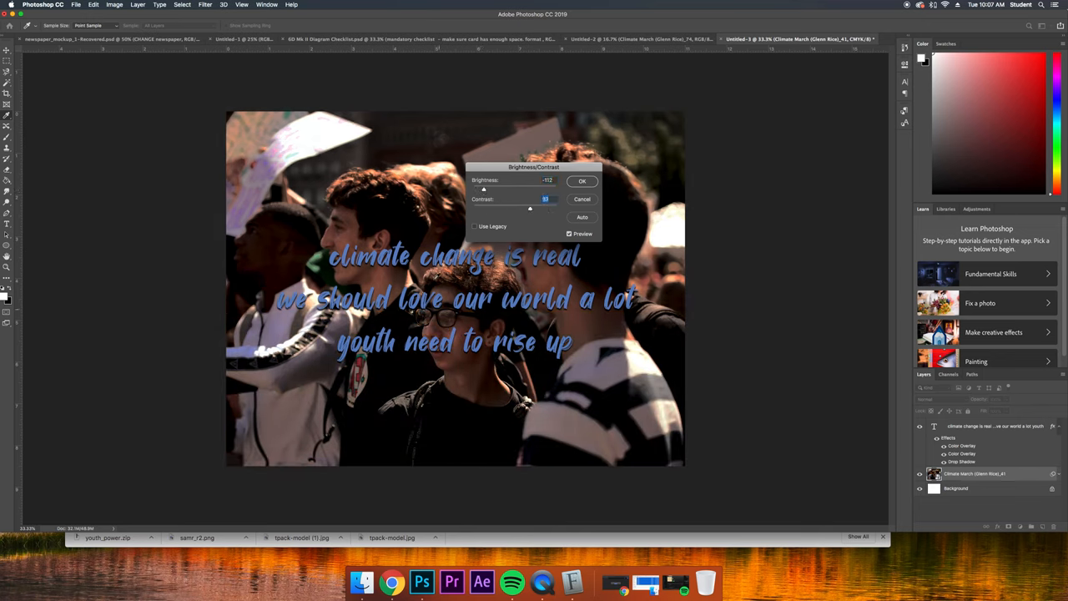
{"action": "left_click", "coordinate": [582, 181]}
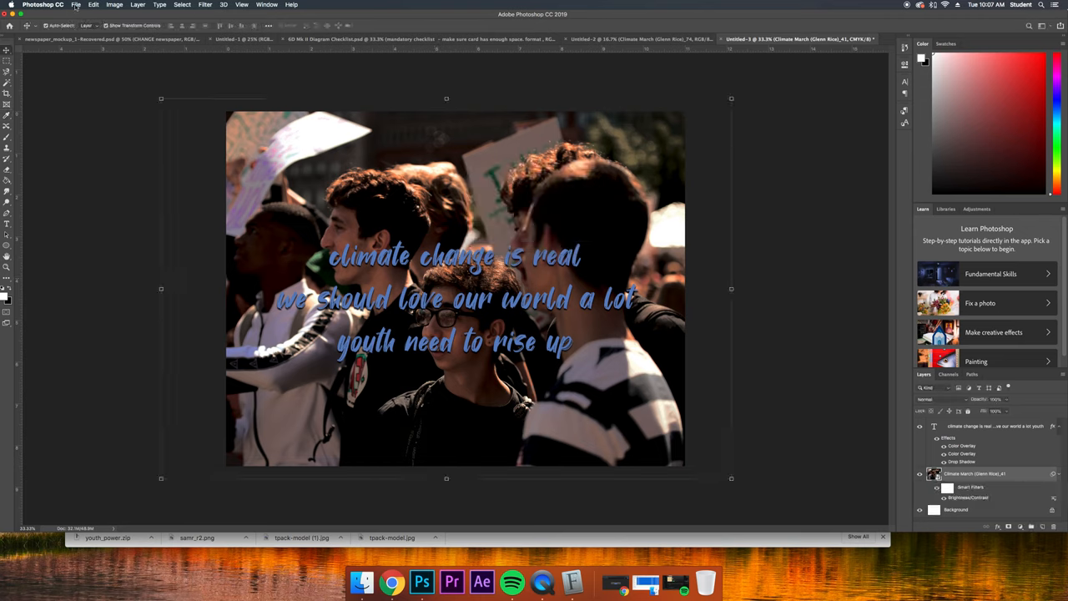
Save the poster as a layered PSD in the Climate March Project Files folder.
{"action": "left_click", "coordinate": [76, 5]}
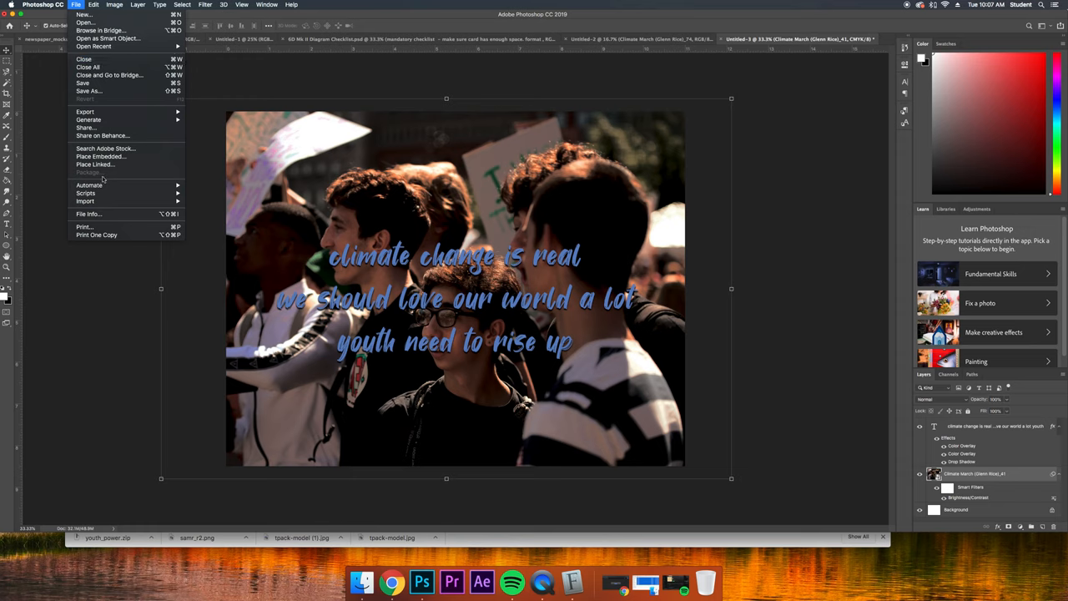
{"action": "mouse_move", "coordinate": [119, 90]}
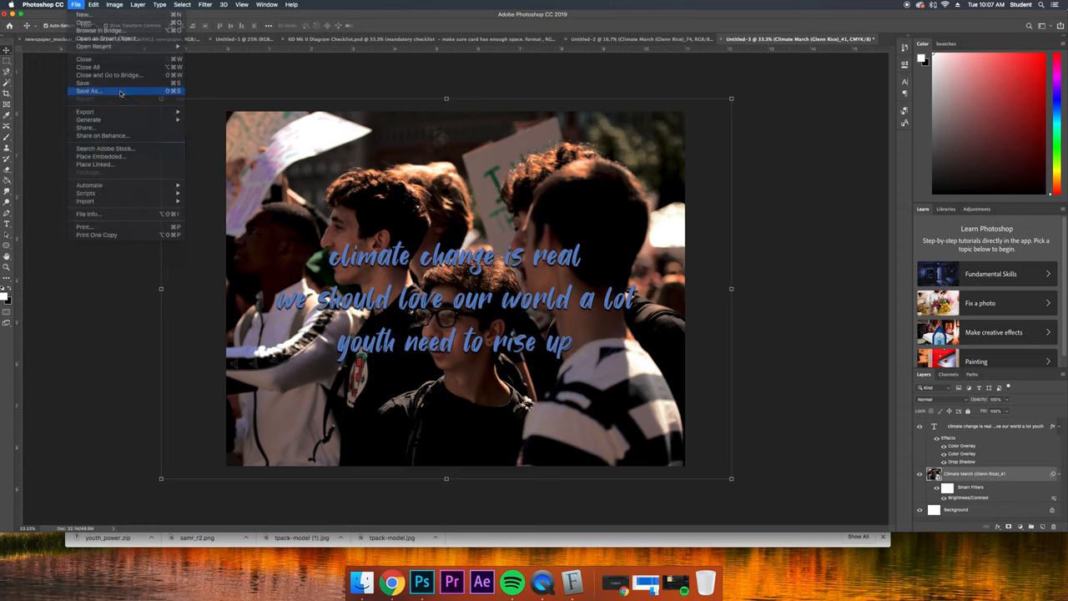
{"action": "left_click", "coordinate": [89, 90]}
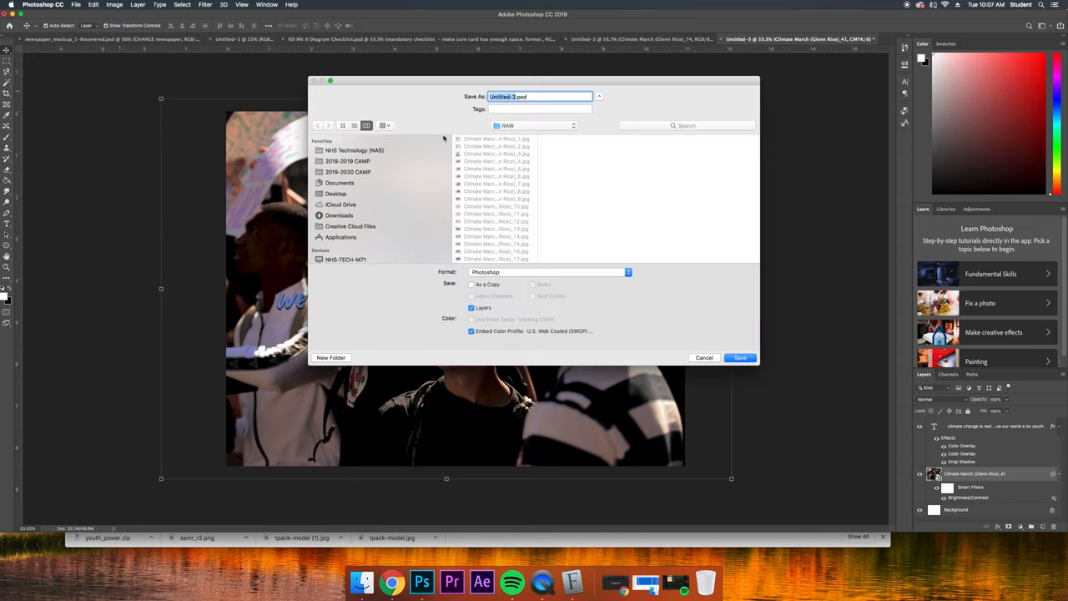
{"action": "left_click", "coordinate": [534, 125]}
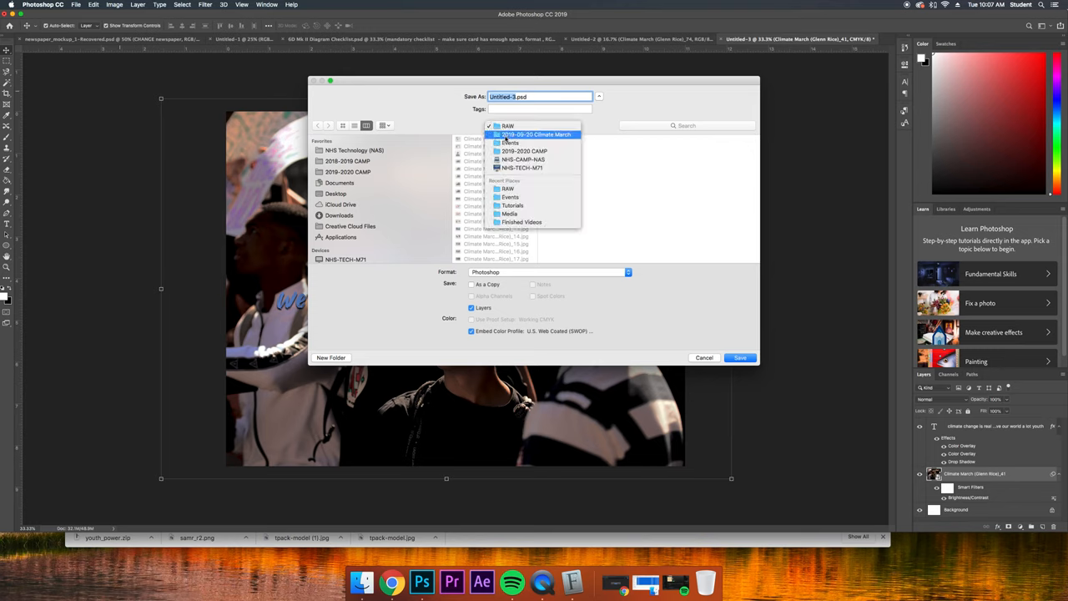
{"action": "left_click", "coordinate": [537, 134]}
{"action": "type", "text": "Photo Haiku "}
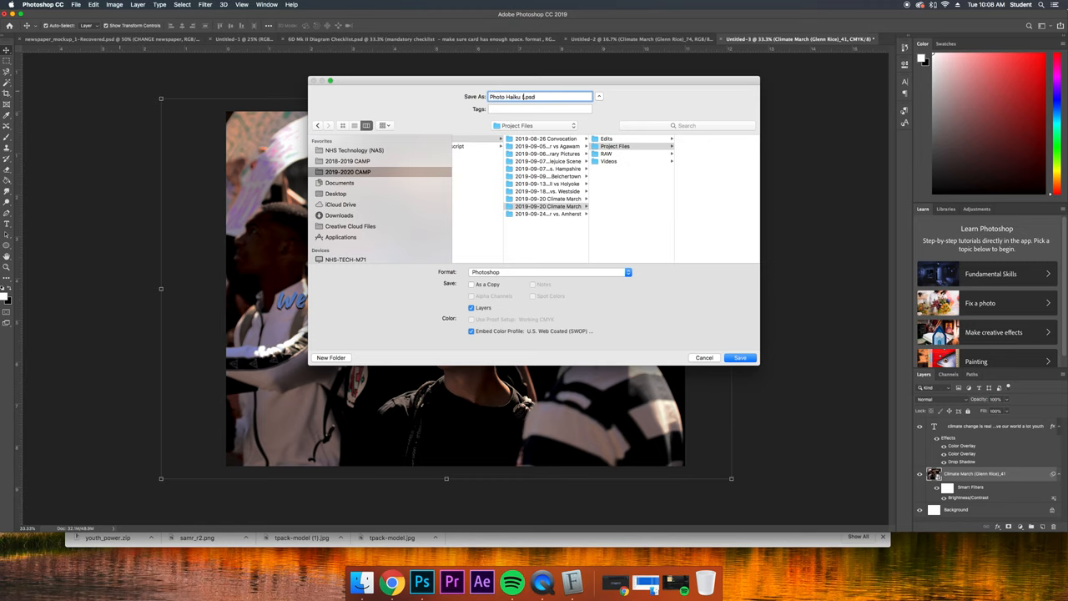
{"action": "type", "text": "(Jeromie Whalen)"}
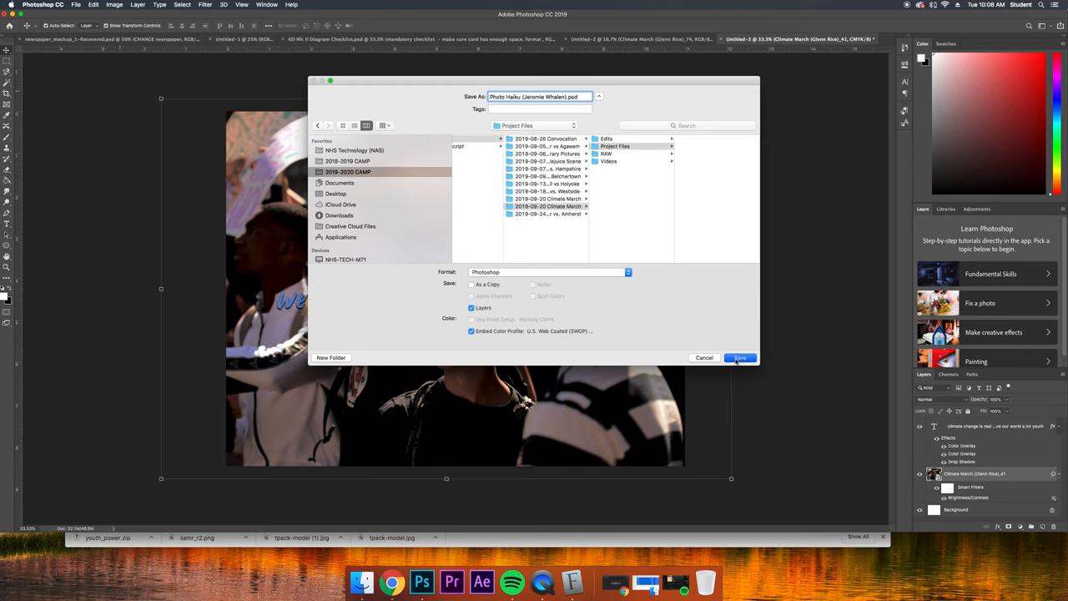
{"action": "left_click", "coordinate": [738, 357]}
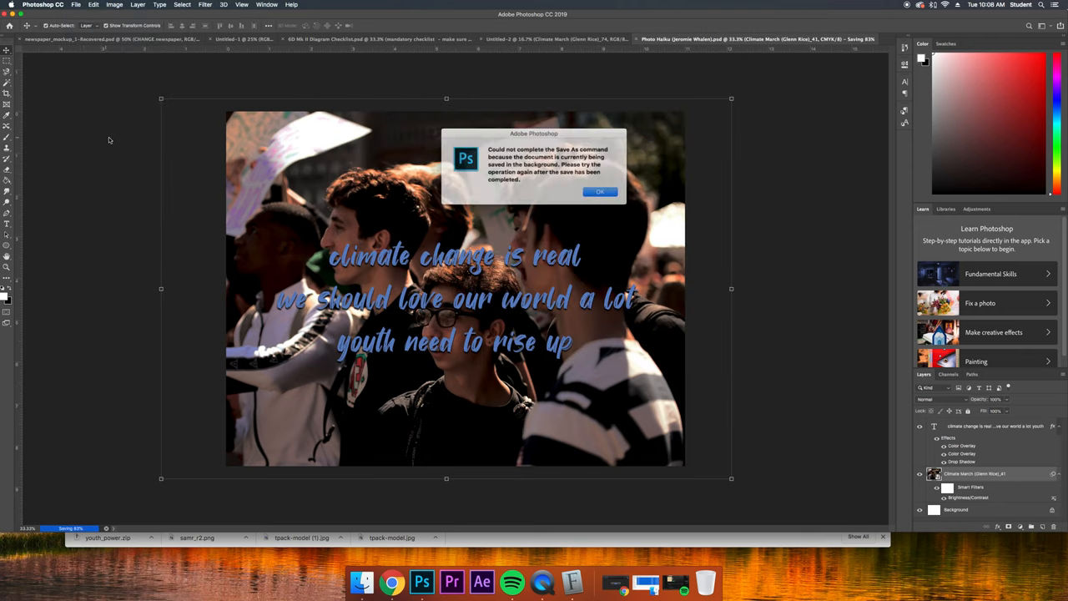
Dismiss the alert and save a maximum-quality JPEG copy into the Climate March Edits folder.
{"action": "left_click", "coordinate": [600, 191]}
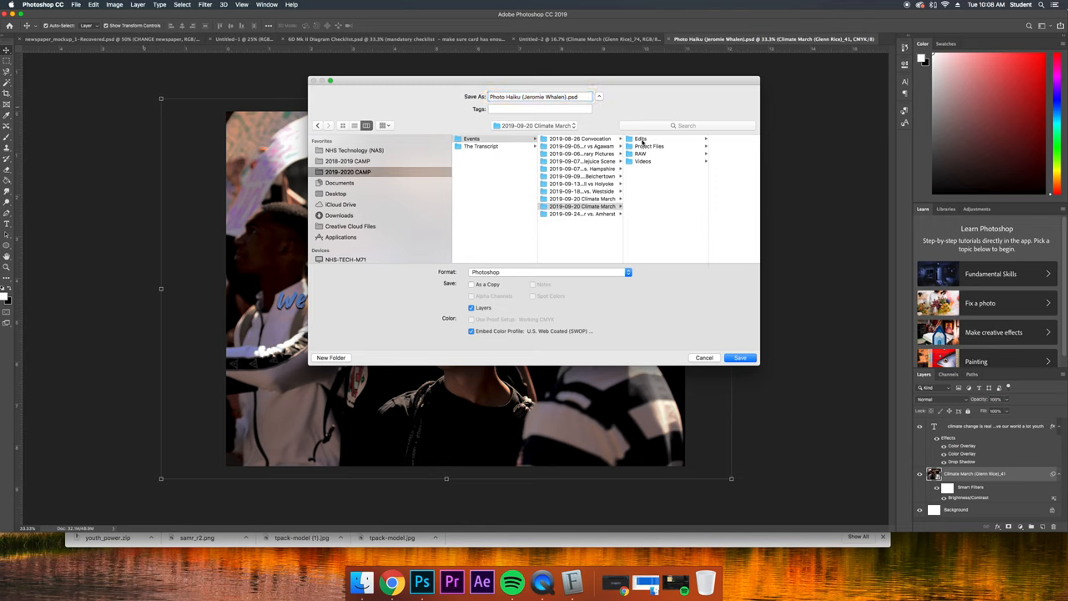
{"action": "left_click", "coordinate": [640, 138]}
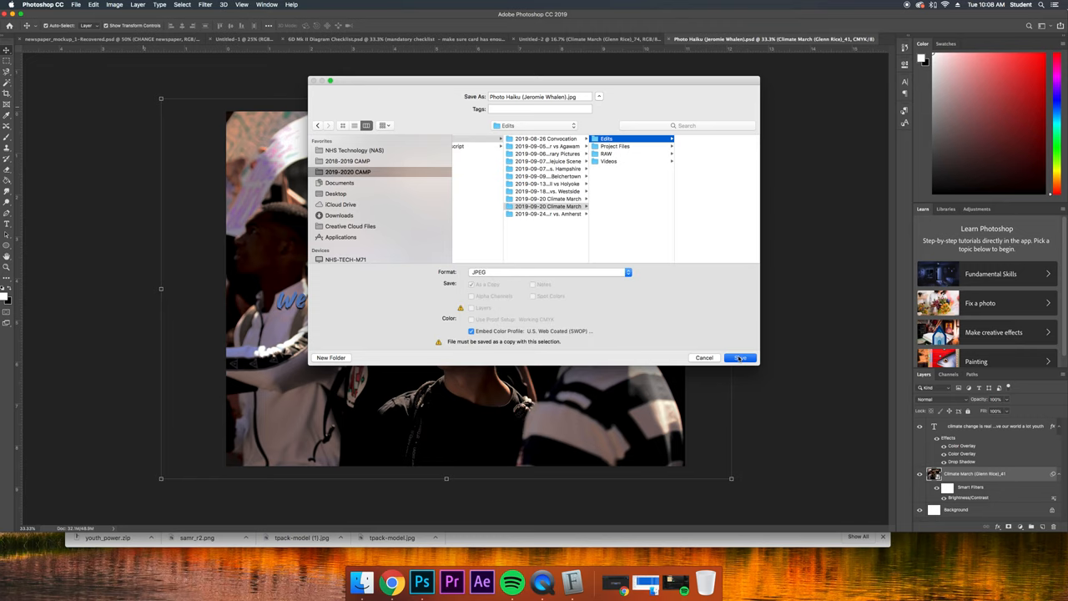
{"action": "left_click", "coordinate": [739, 357]}
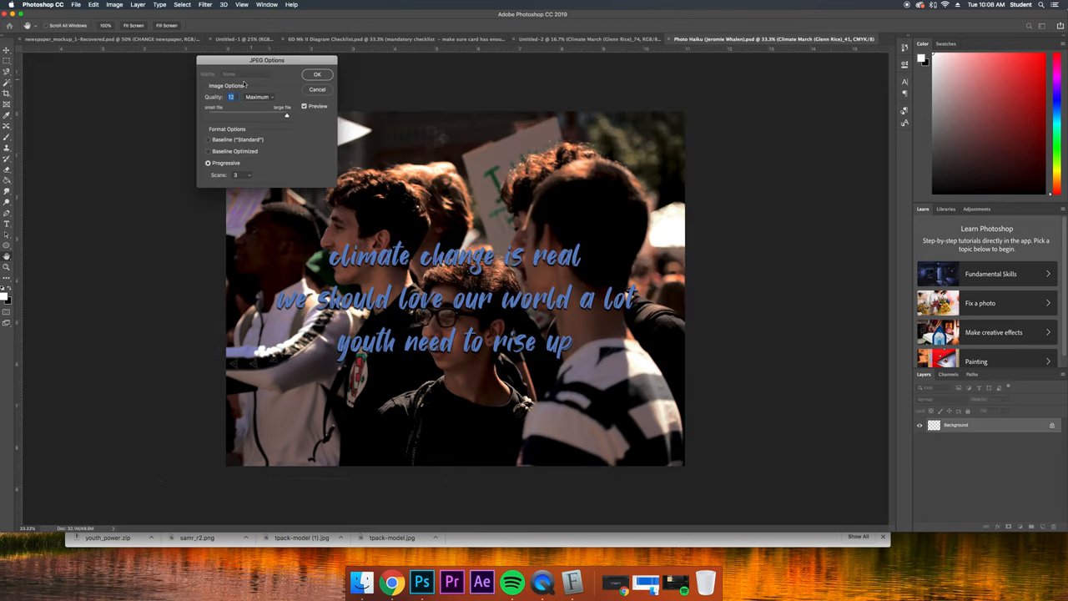
{"action": "left_click", "coordinate": [317, 74]}
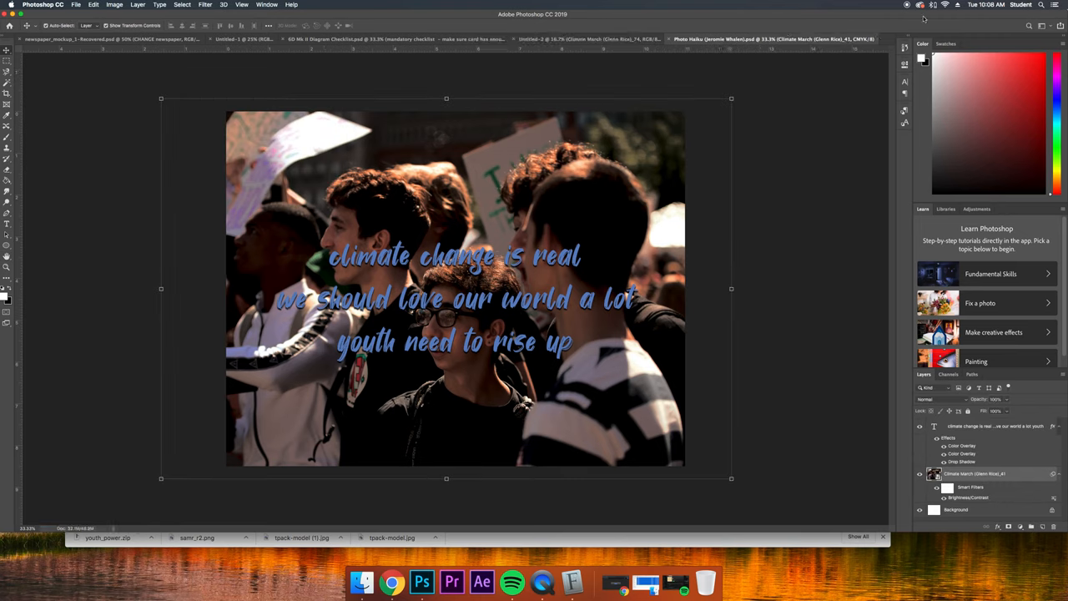
{"action": "mouse_move", "coordinate": [922, 18]}
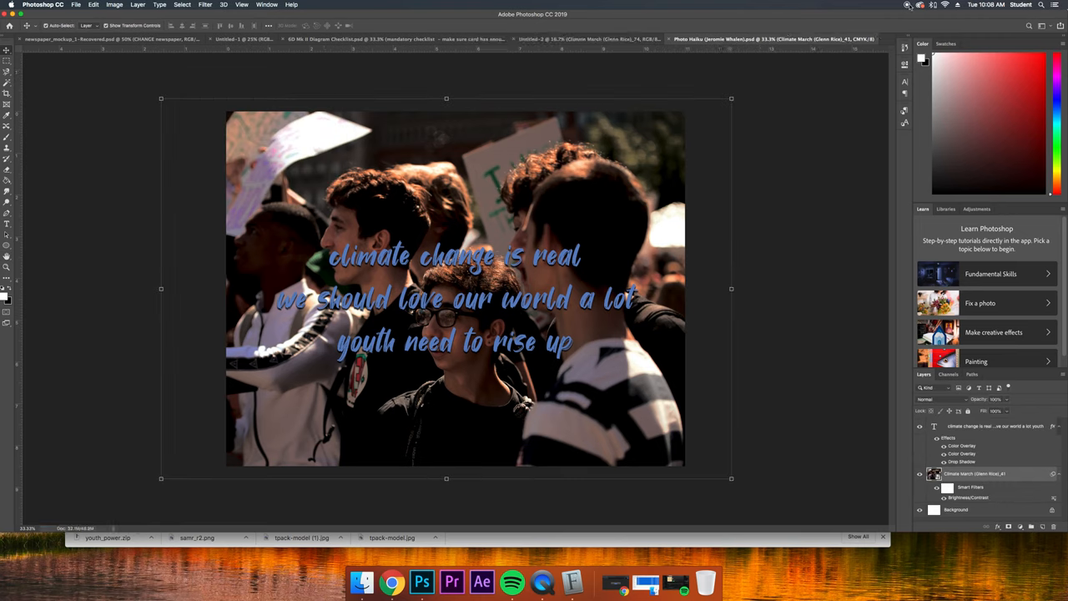